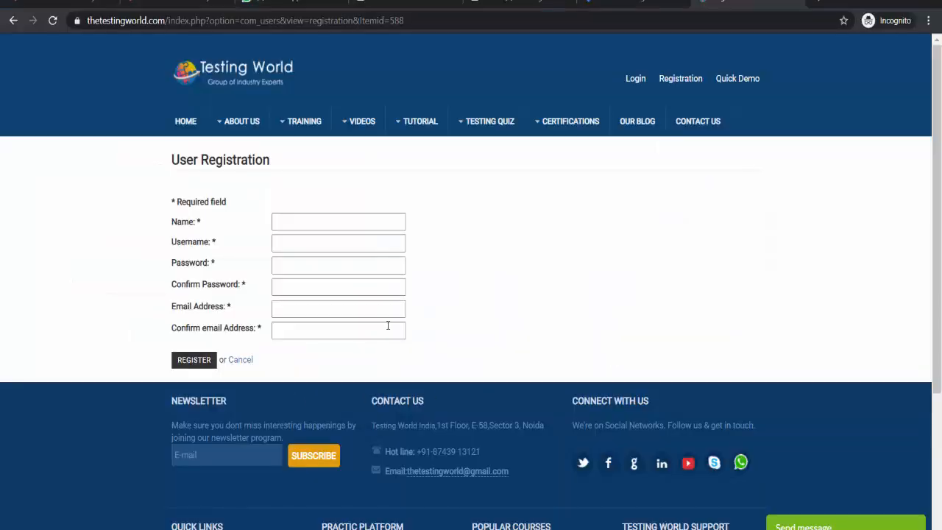
mouse_move(738, 78)
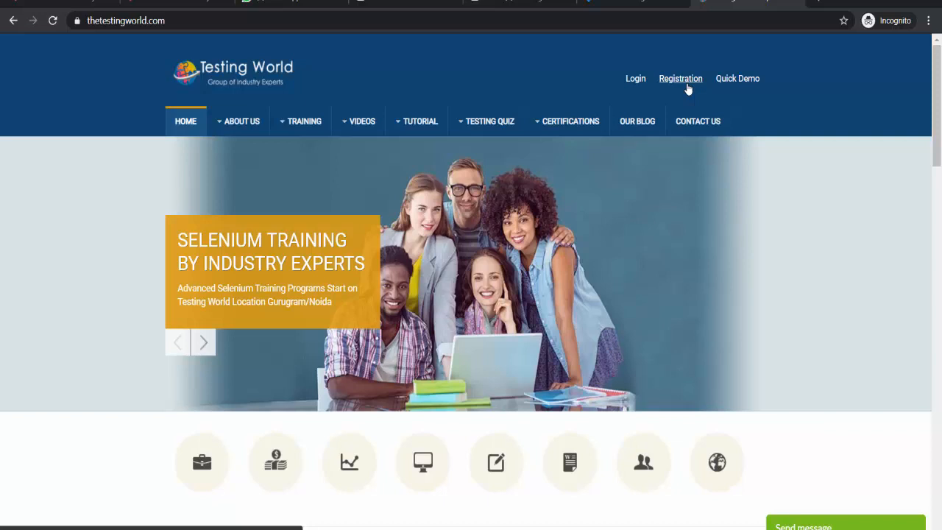
Put the registration page screenshot into a maximized Paint window and start saving it.
click(681, 78)
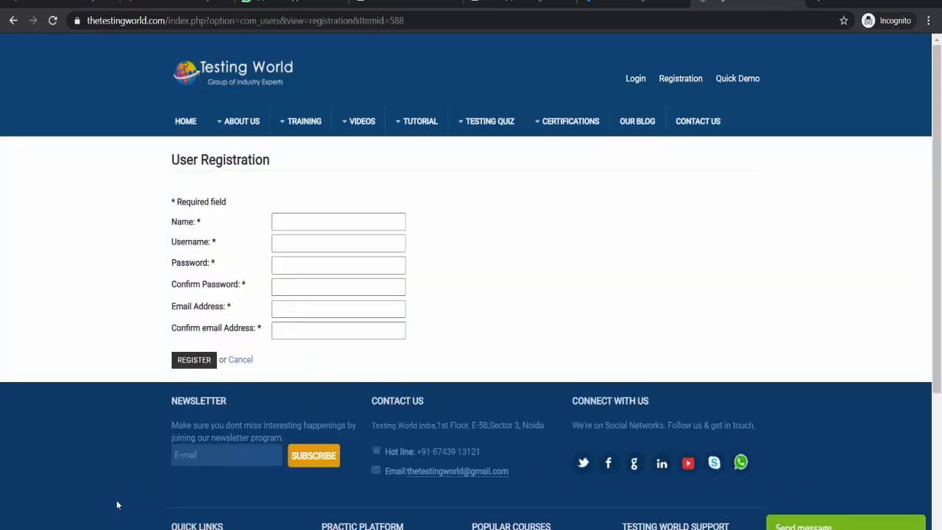
mouse_move(416, 374)
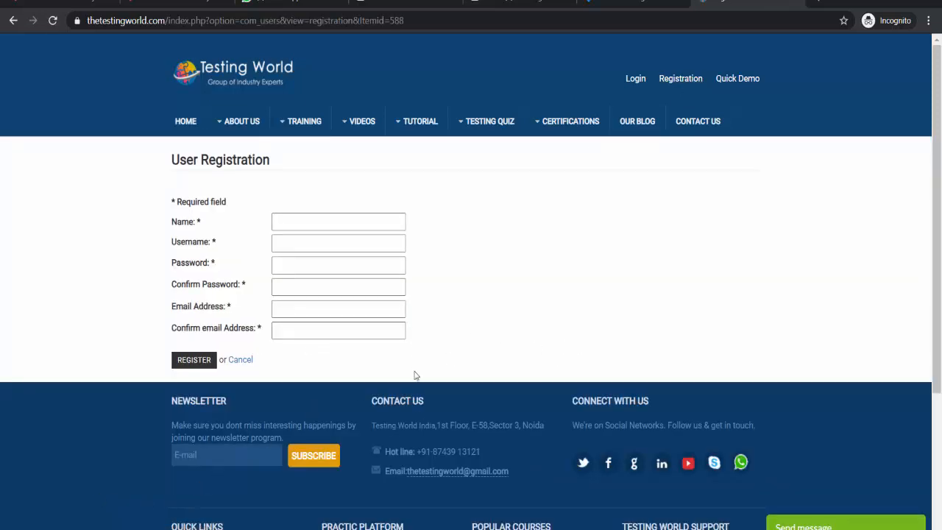
mouse_move(438, 418)
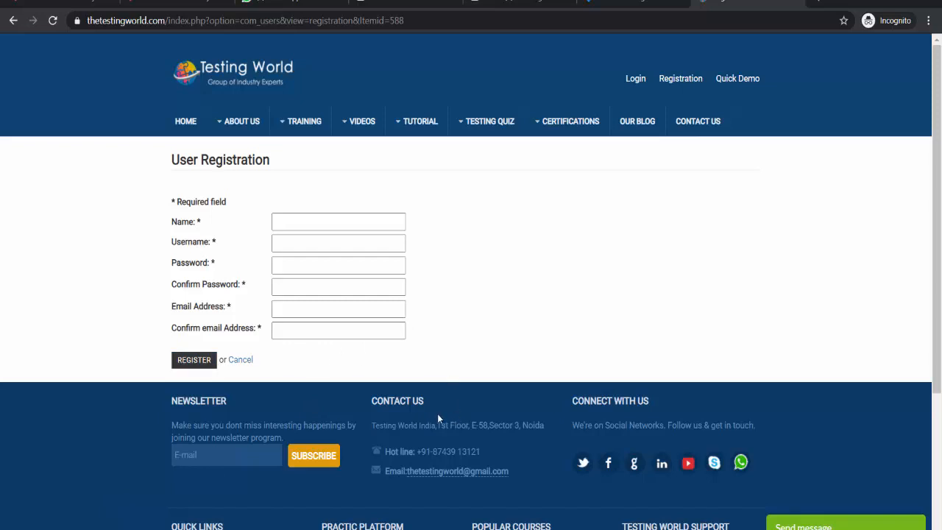
mouse_move(499, 270)
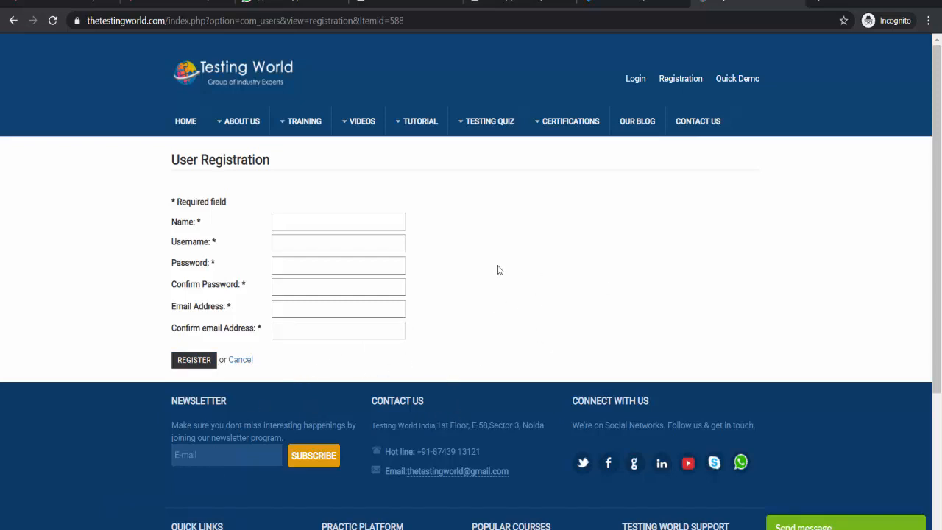
mouse_move(503, 376)
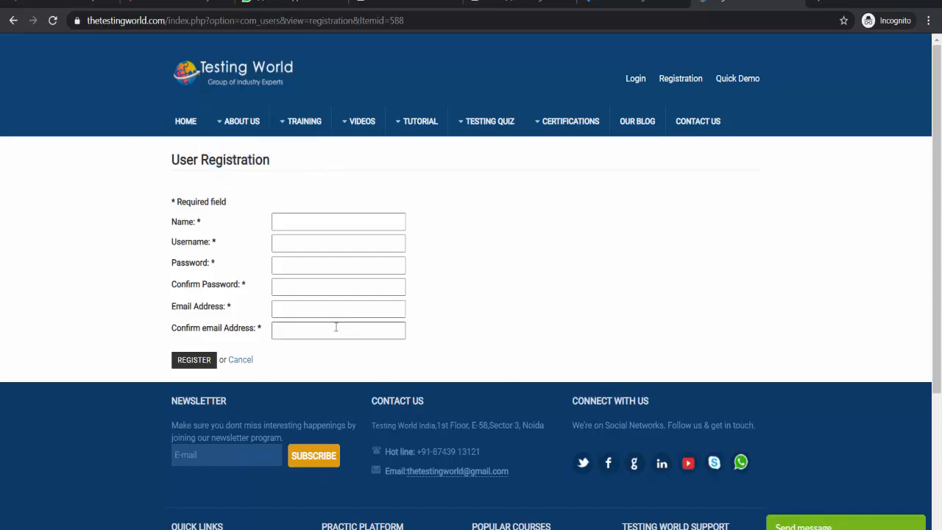
click(194, 360)
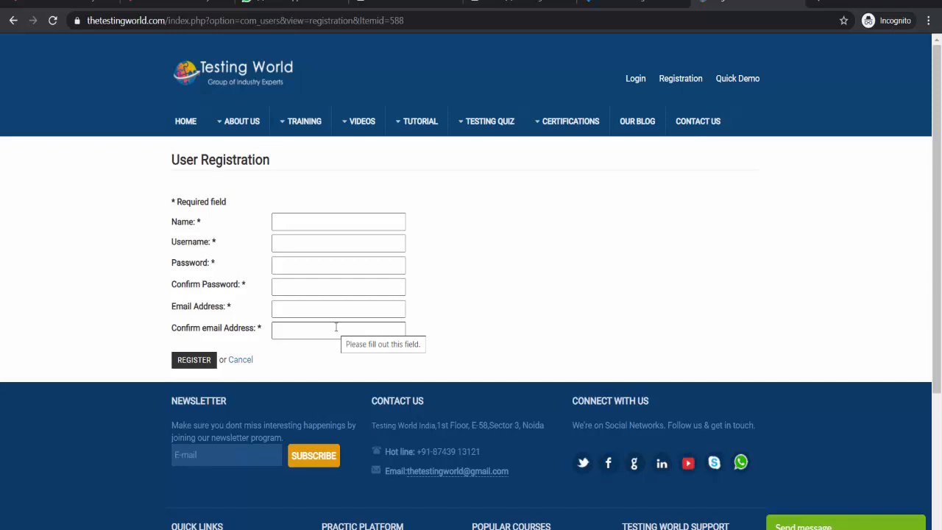
mouse_move(871, 323)
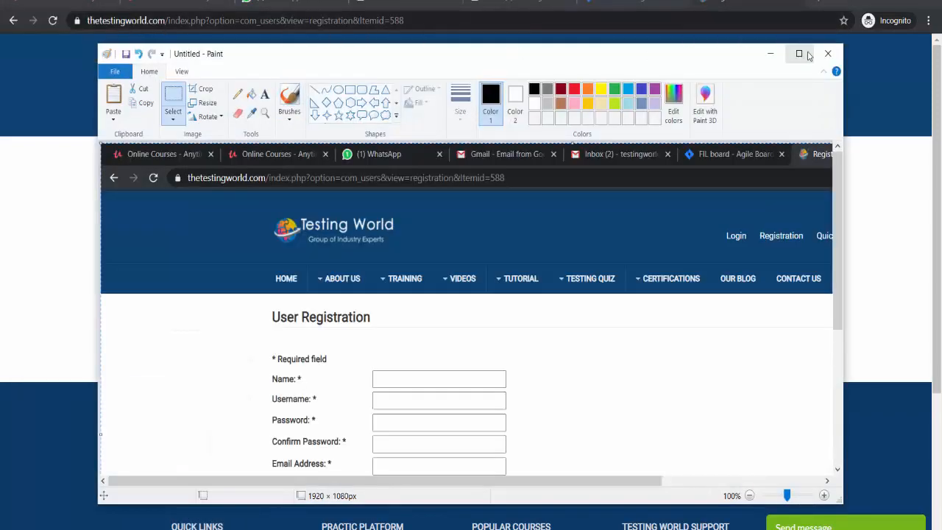
click(797, 54)
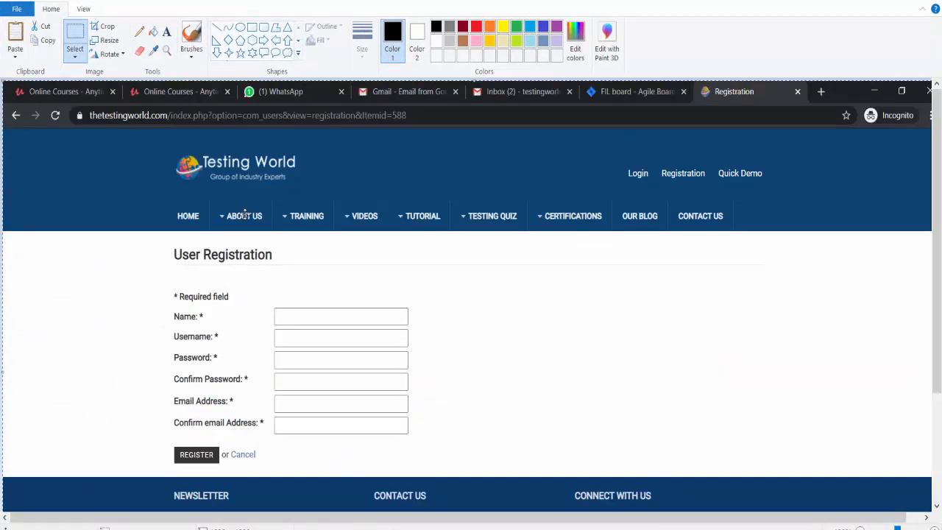
click(897, 91)
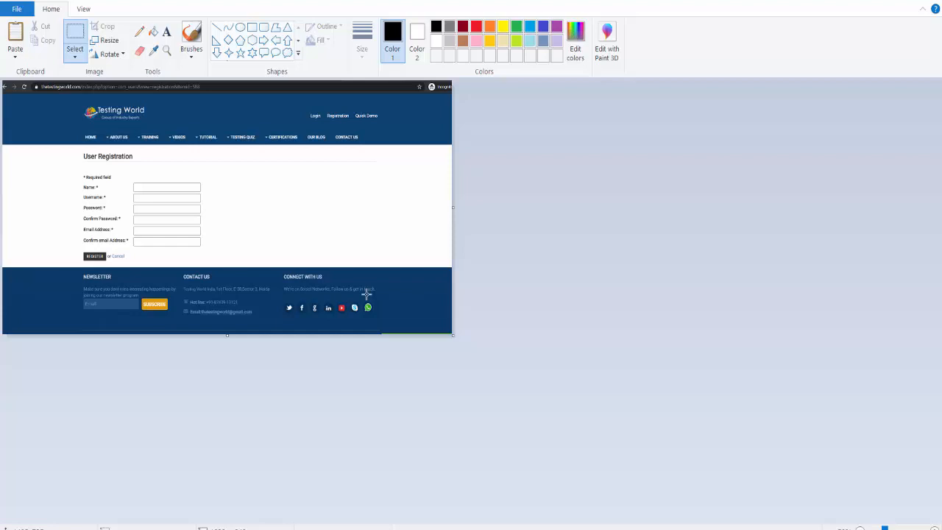
key(Ctrl+S)
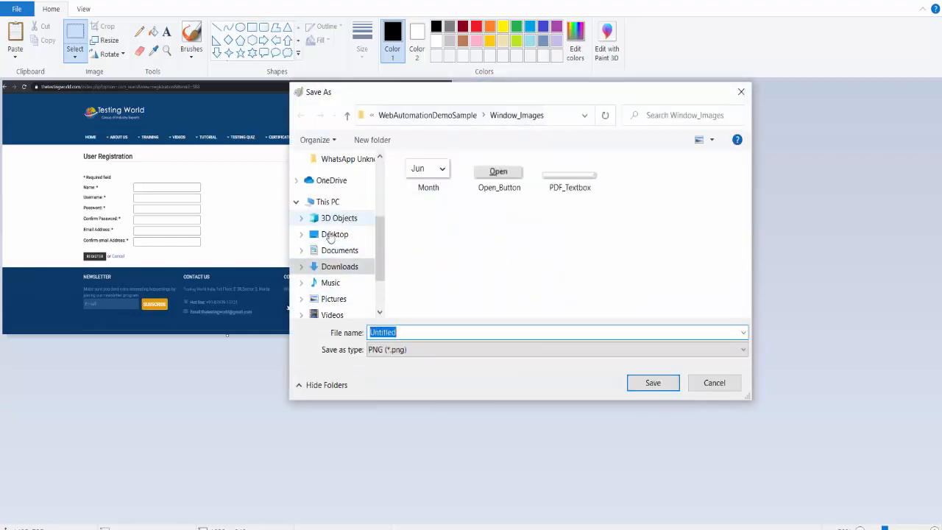
Save the screenshot as 'Capcha Missing' in the task folder on the Desktop.
click(334, 234)
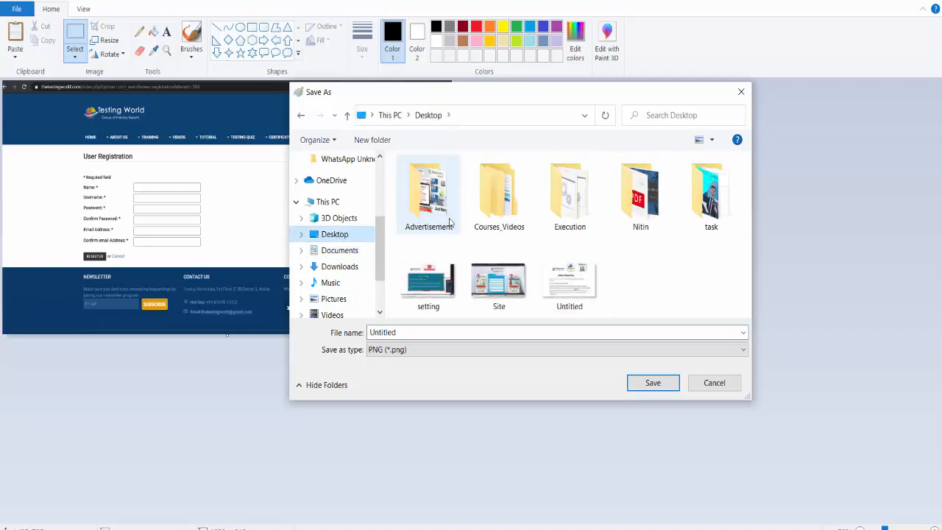
double_click(711, 192)
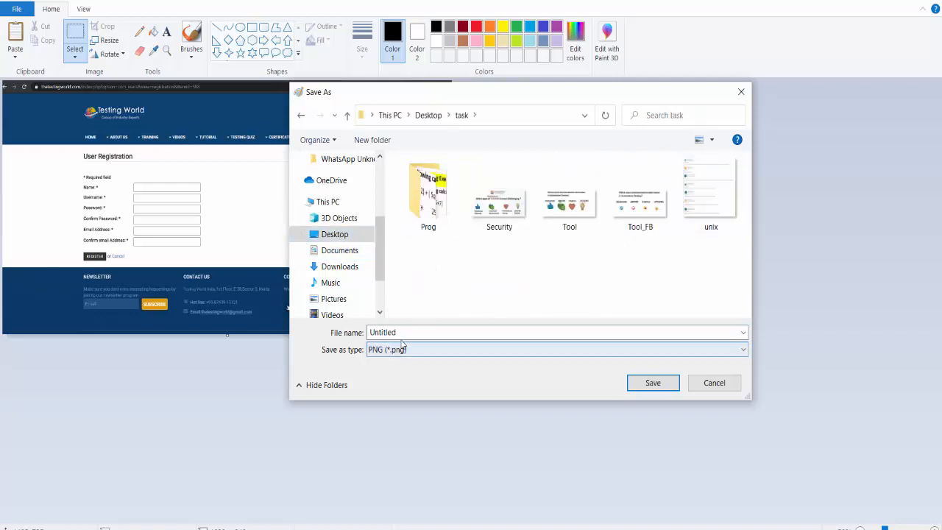
text(Capcha)
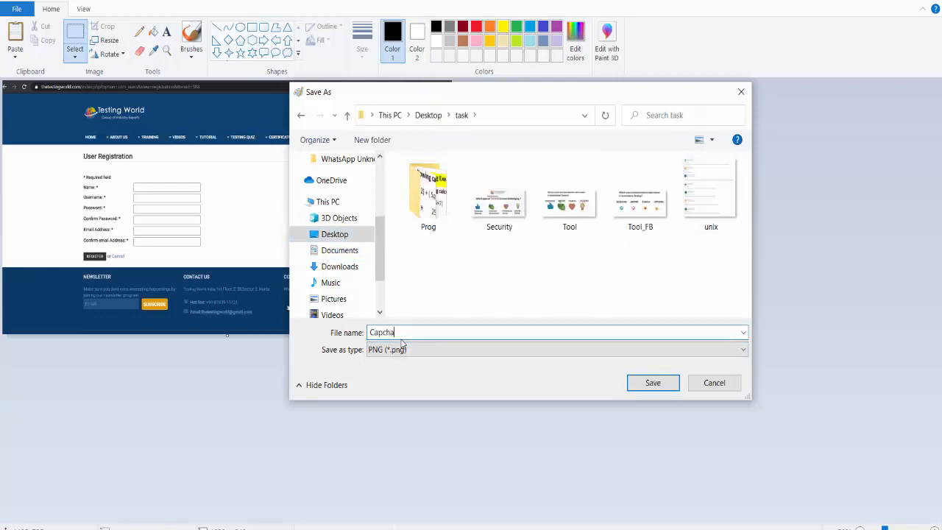
text(Missing)
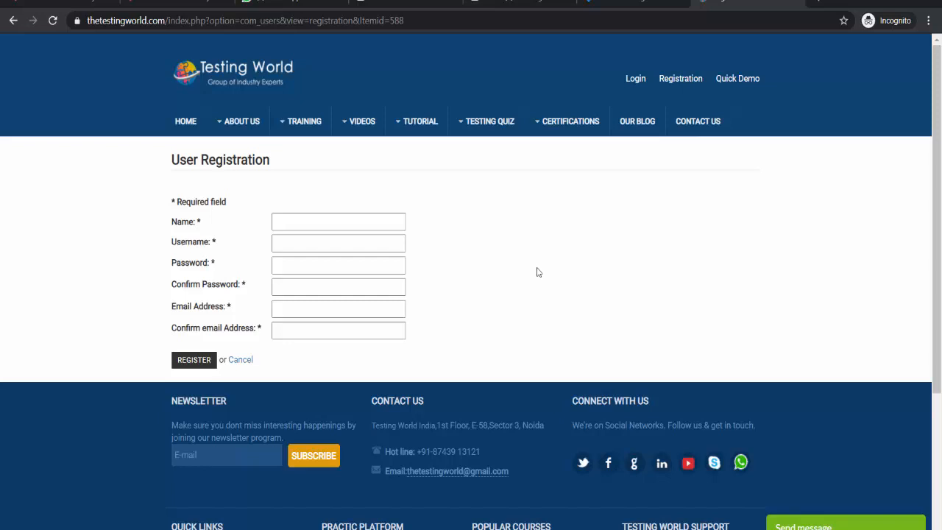
mouse_move(489, 312)
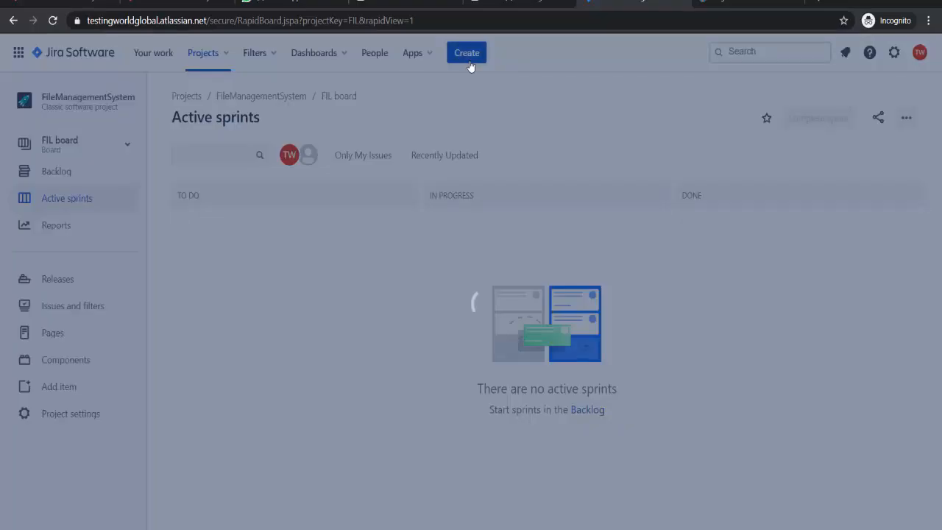
Open a Create issue form from the Jira FIL board.
click(467, 52)
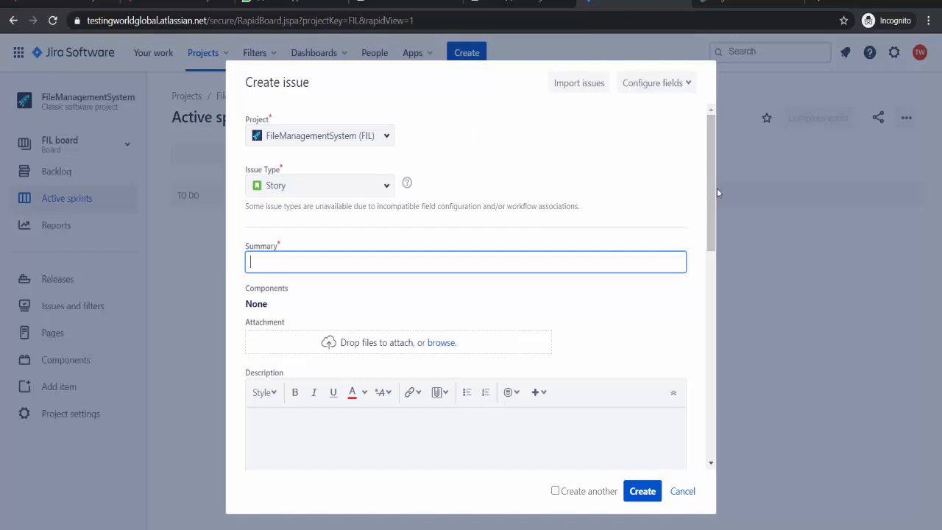
mouse_move(352, 160)
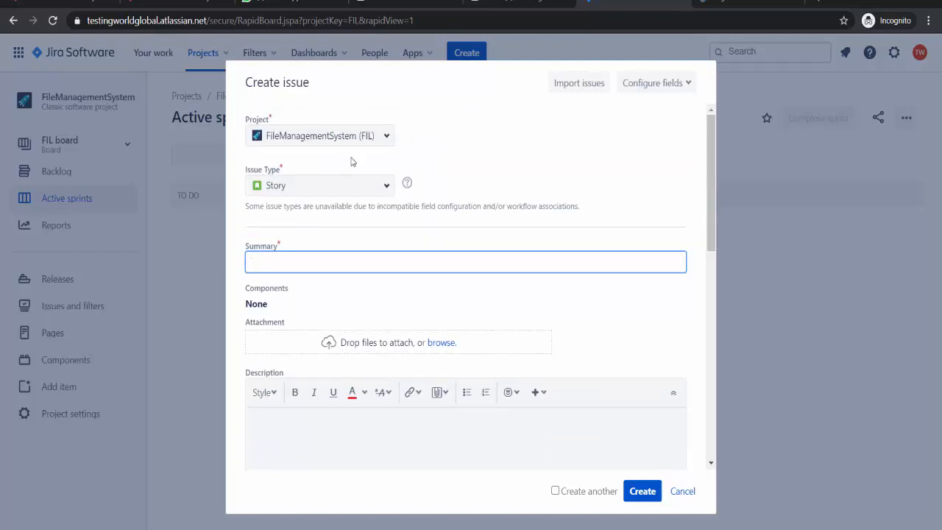
Check the FileManagementSystem project choice and open the Issue Type list.
click(320, 136)
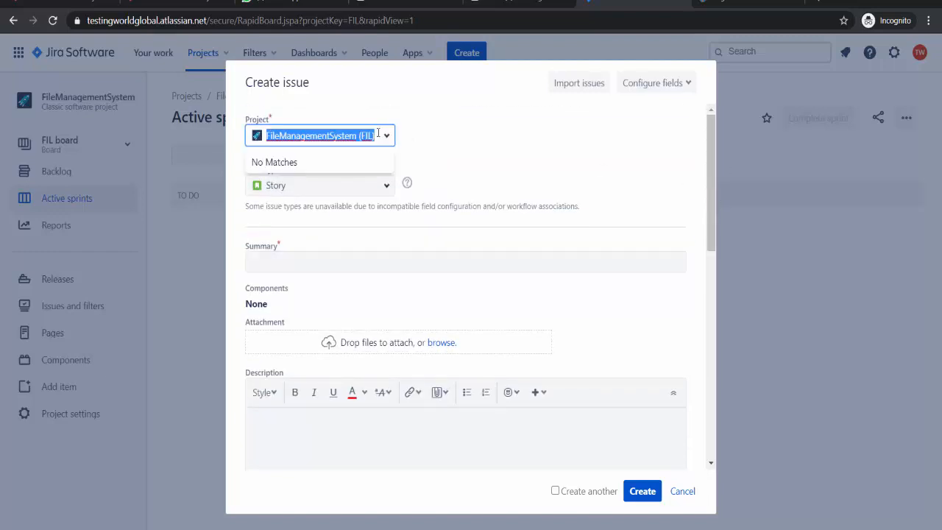
click(387, 136)
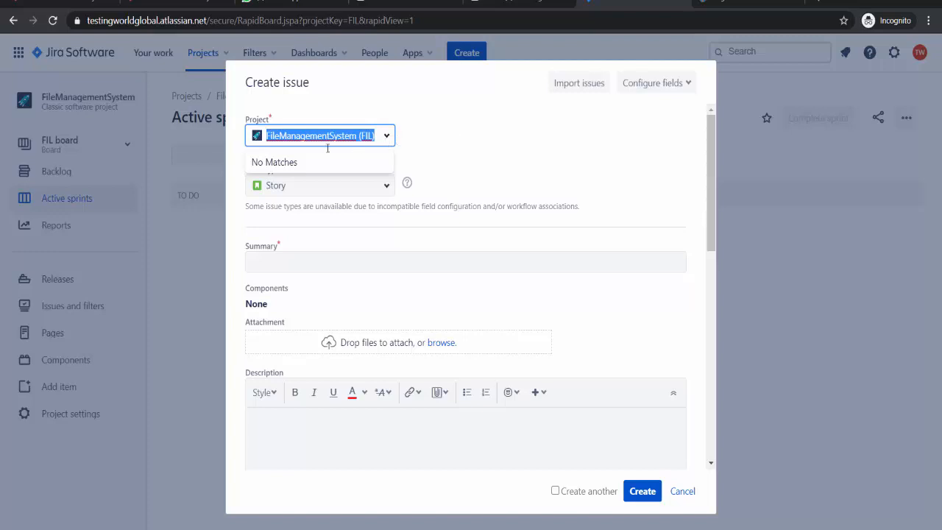
mouse_move(345, 159)
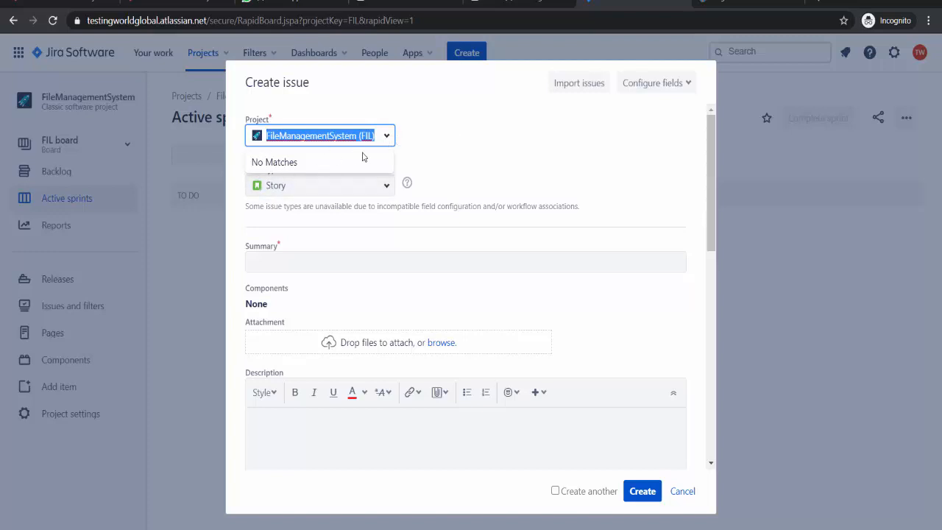
mouse_move(400, 127)
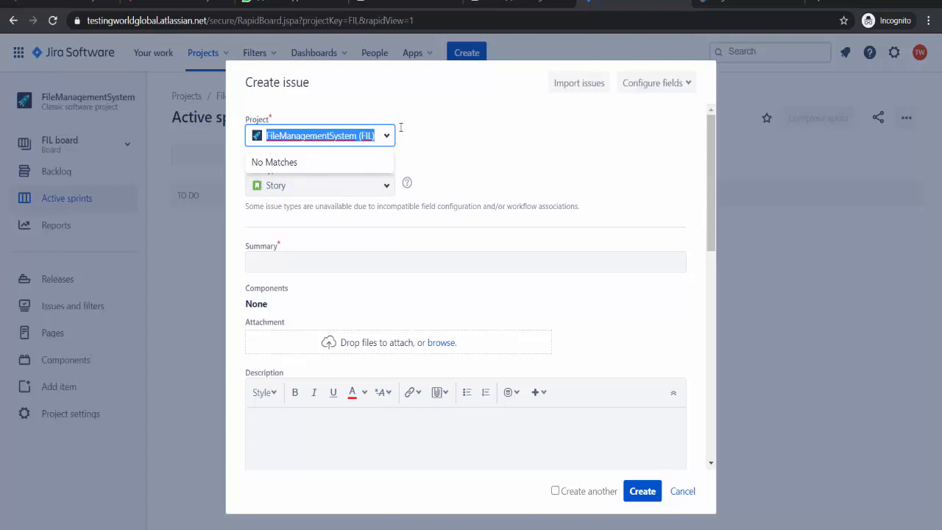
mouse_move(415, 299)
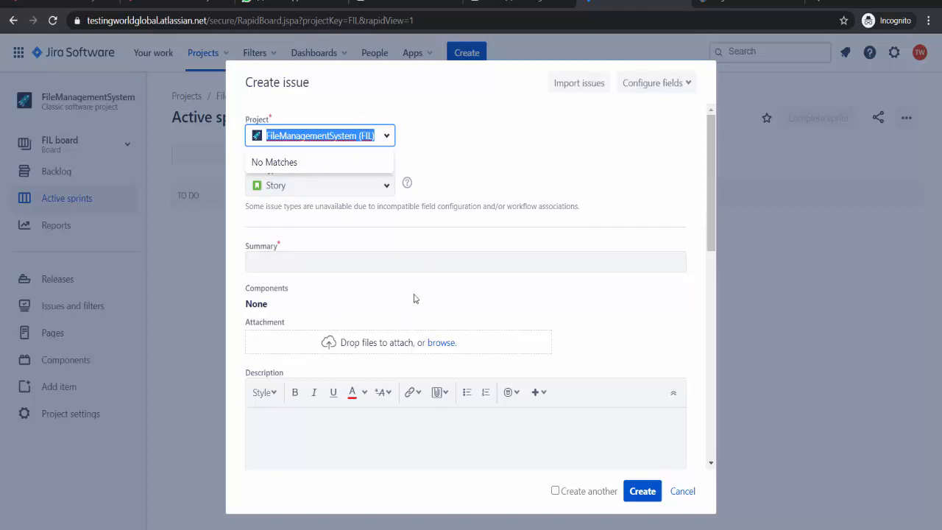
click(388, 159)
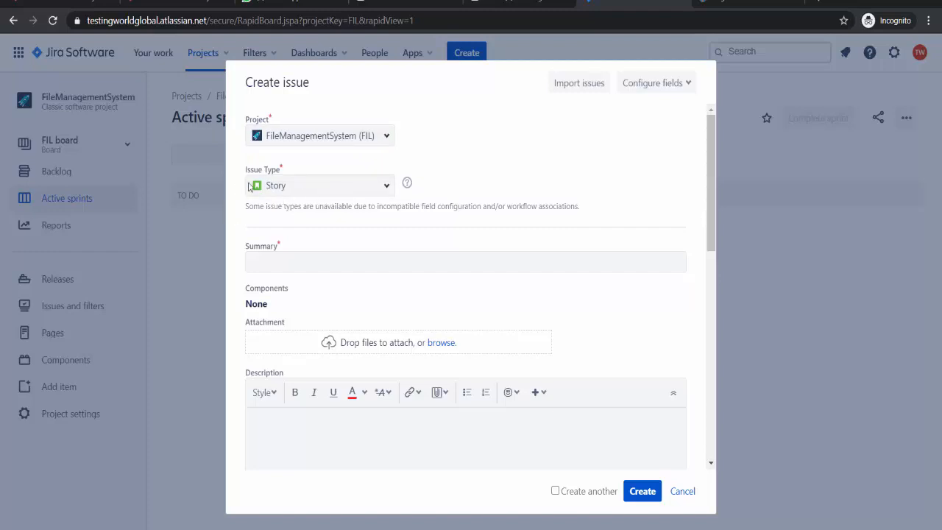
mouse_move(390, 193)
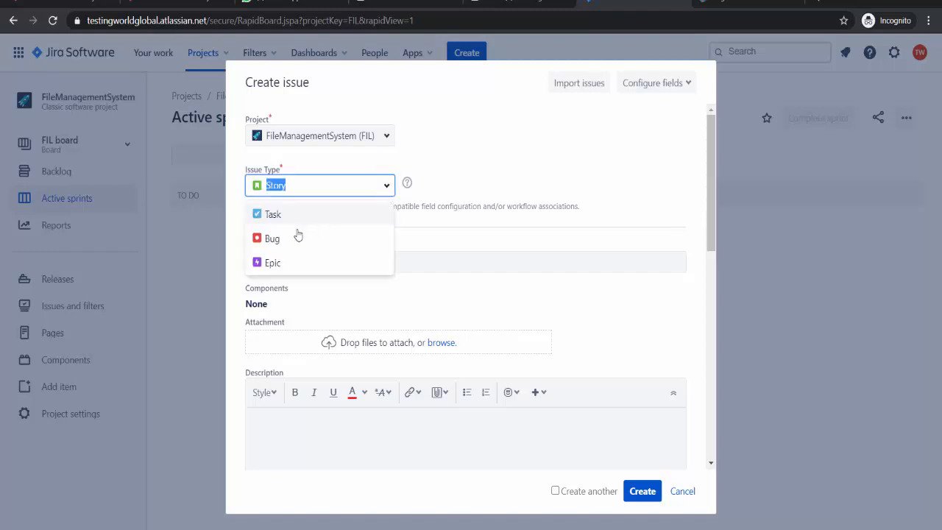
click(273, 238)
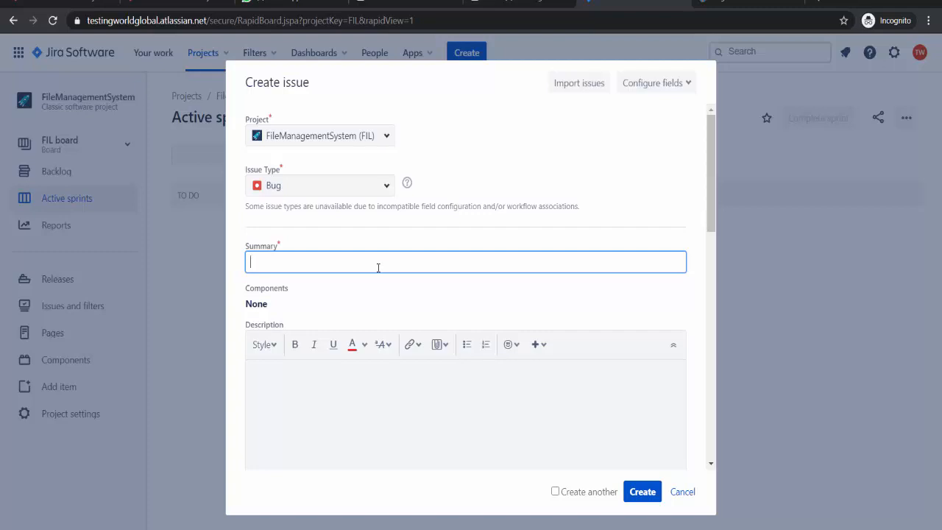
mouse_move(364, 282)
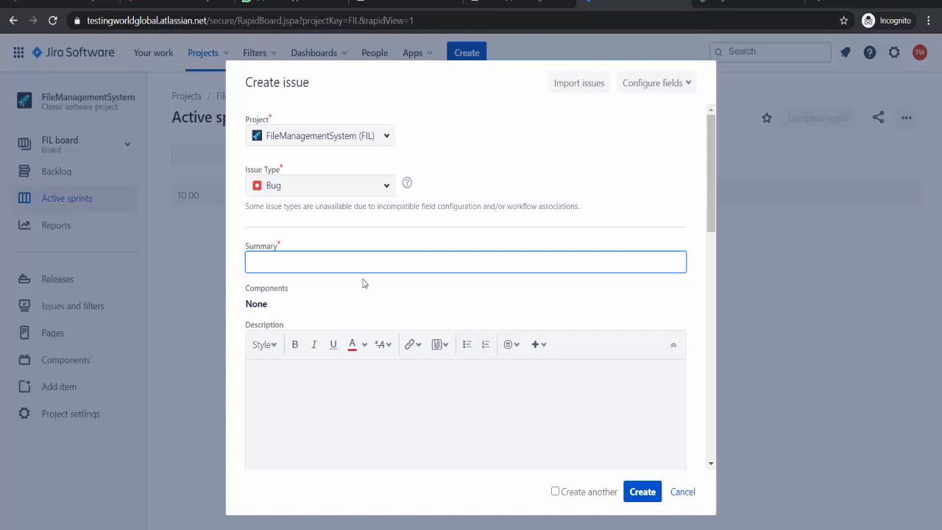
Enter 'Capcha is missing on Registration Page' as the bug's Summary.
text(Capcha is)
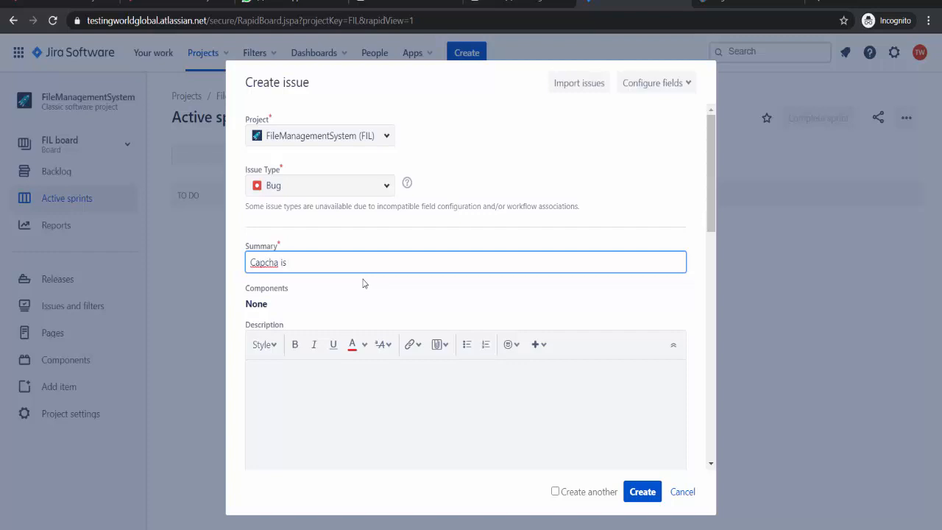
text(missing on)
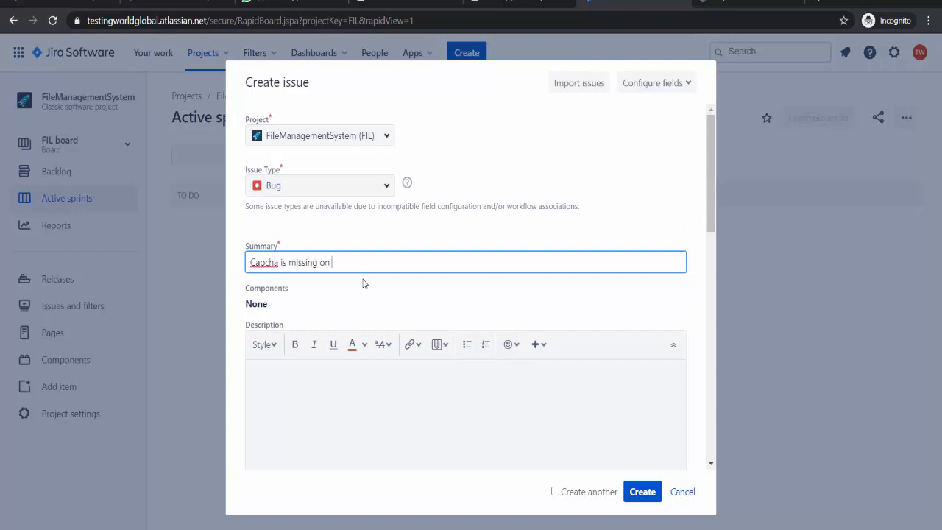
text(Registration Page)
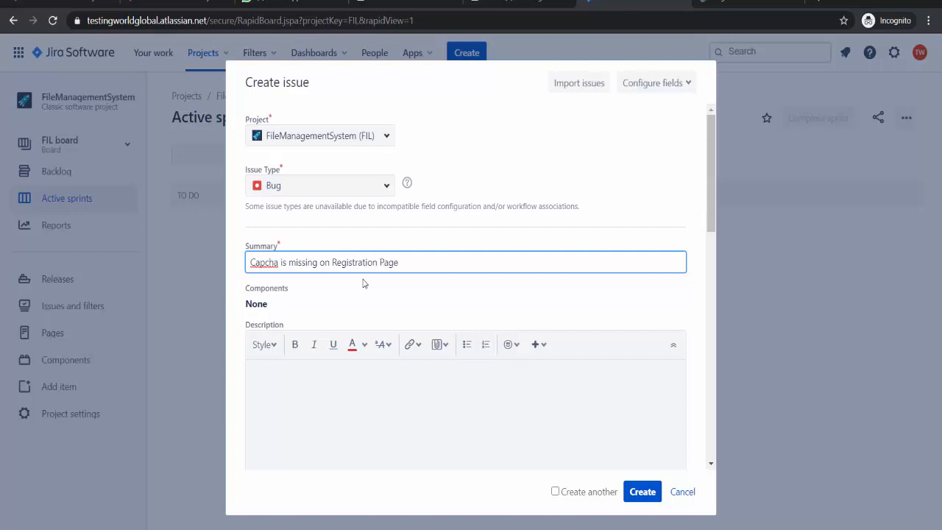
mouse_move(448, 246)
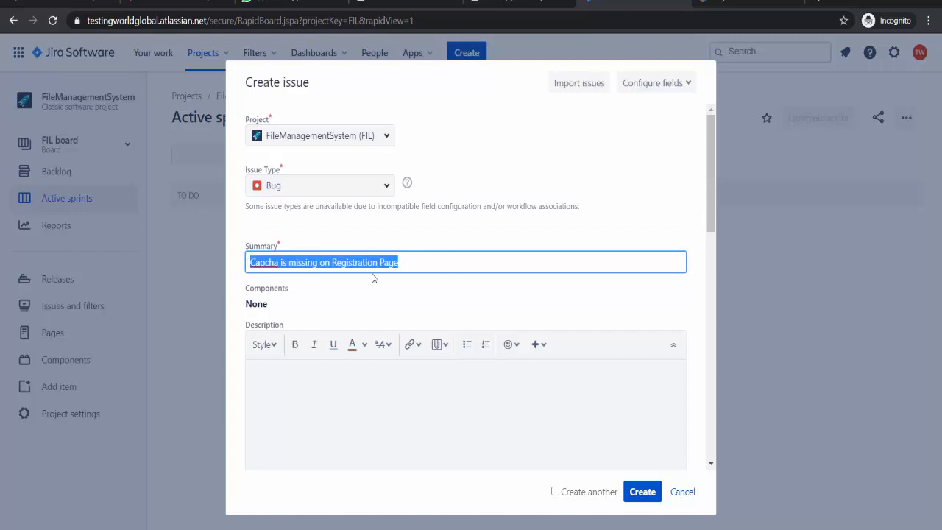
mouse_move(378, 277)
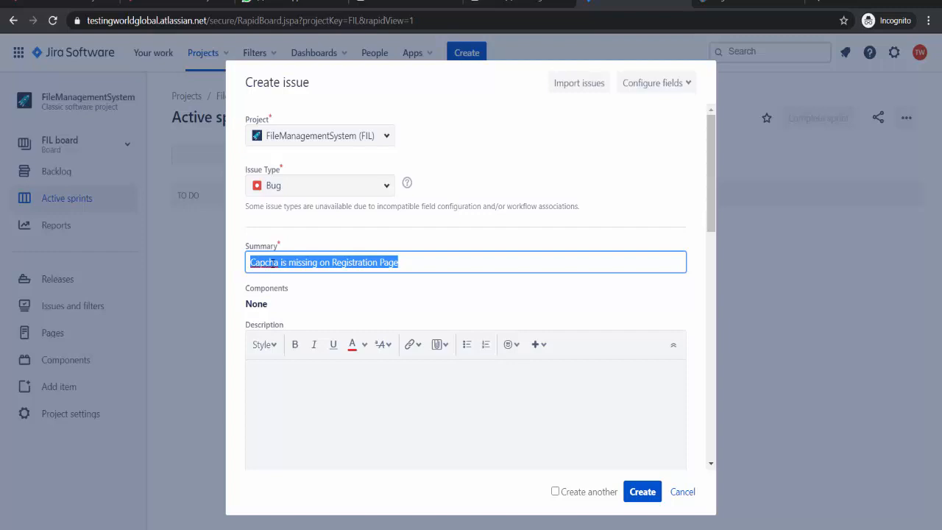
mouse_move(374, 279)
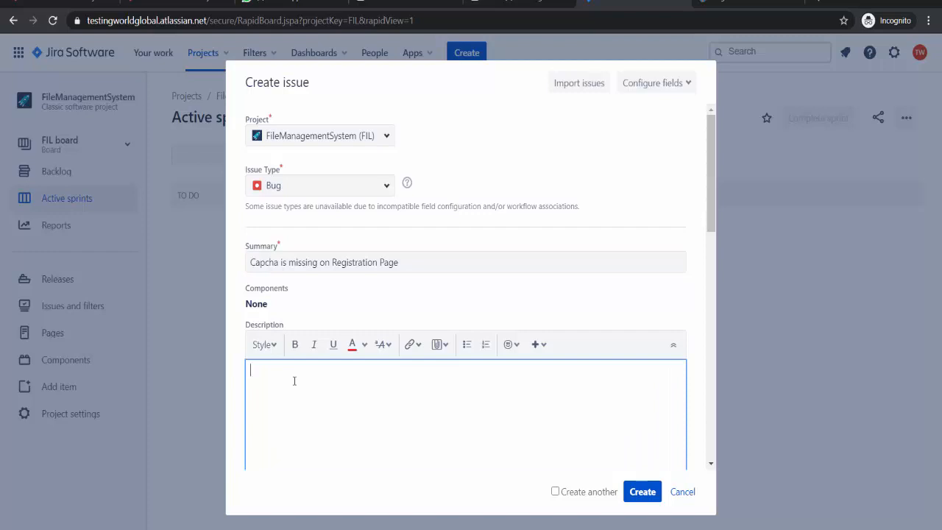
Describe the problem: while testing registration, no captcha textbox appears to enter captcha.
scroll(down, 3)
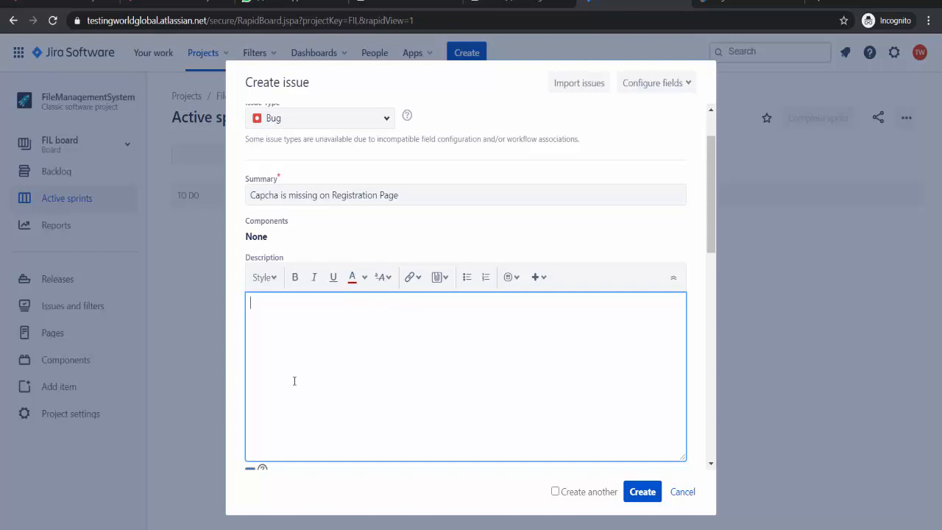
text(While)
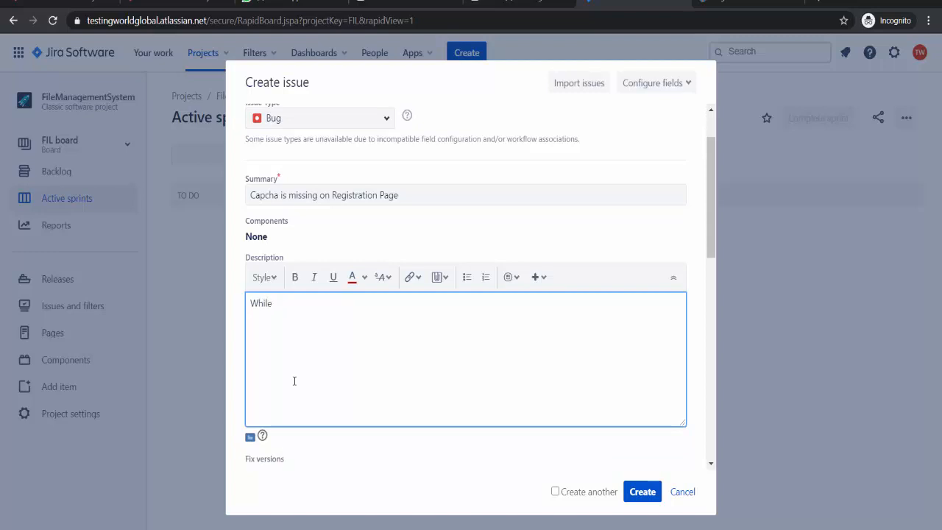
text(testingre)
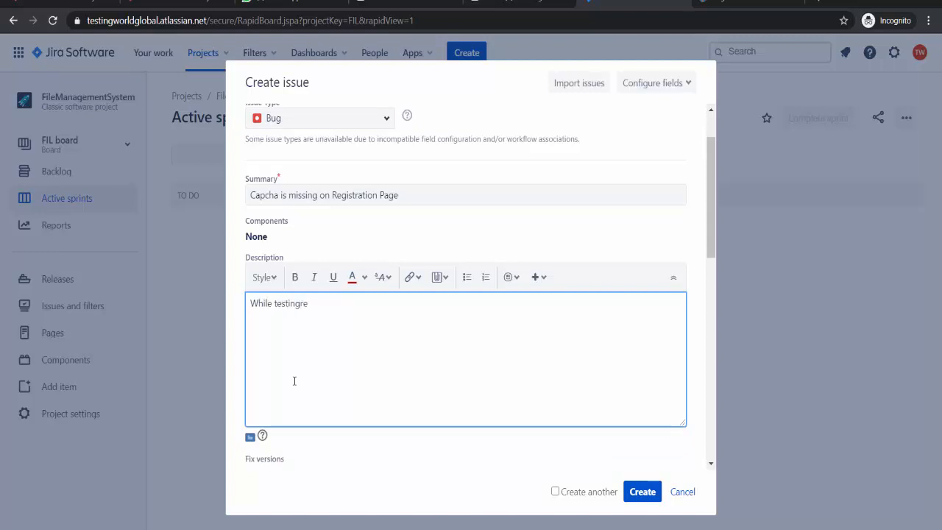
text(req)
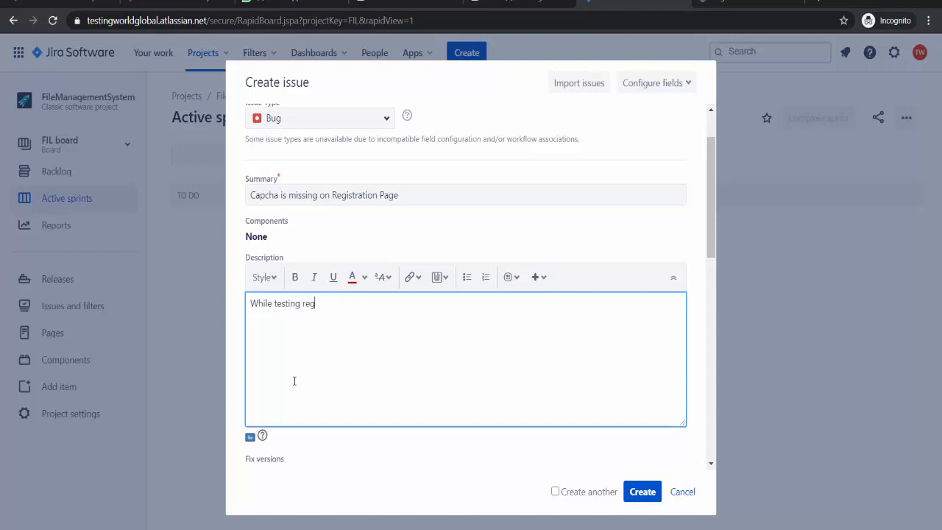
text(istration functionality,)
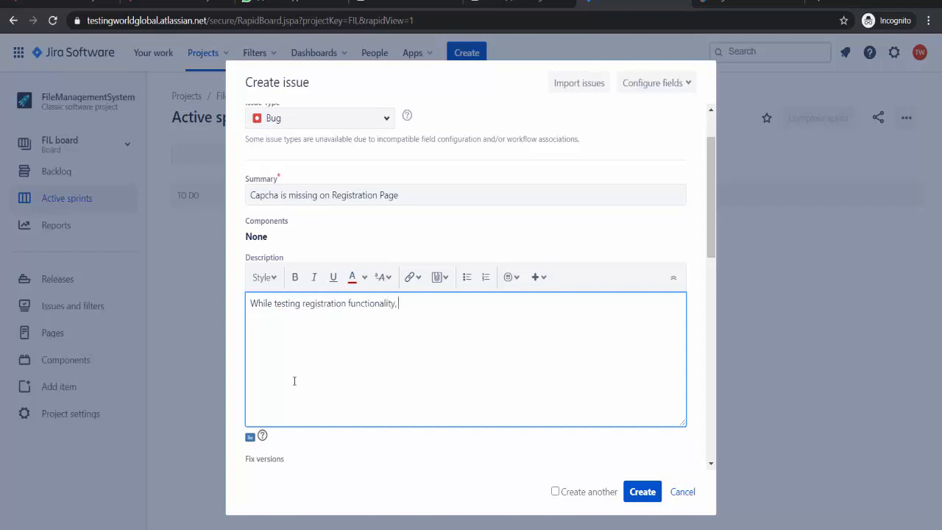
text(on R)
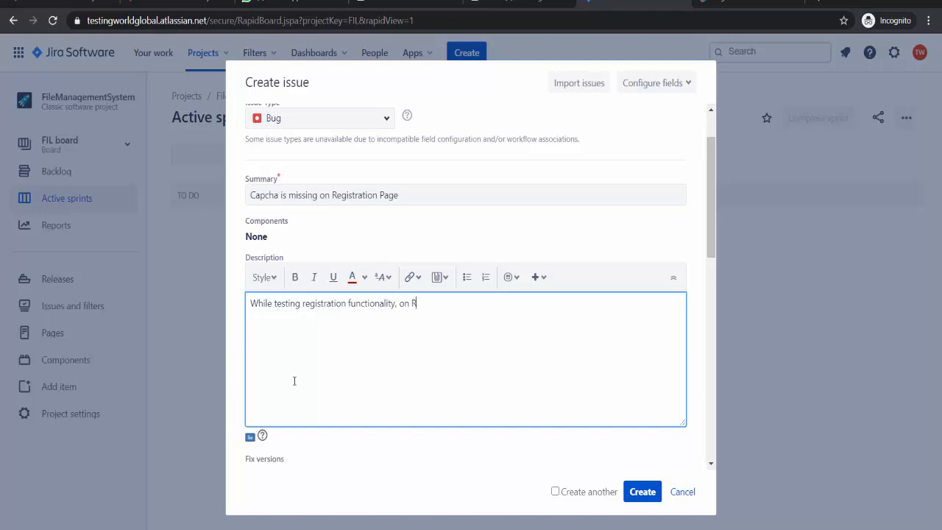
text(egistration page, We a)
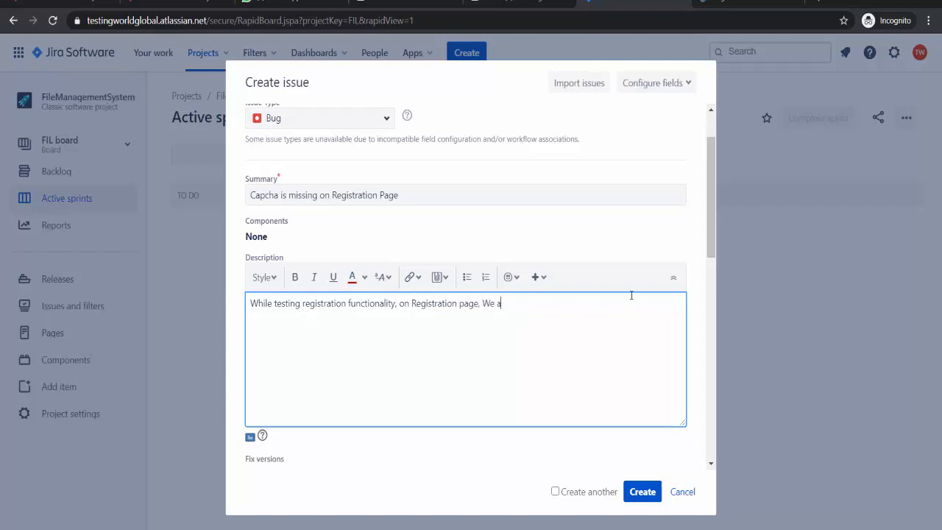
text(w)
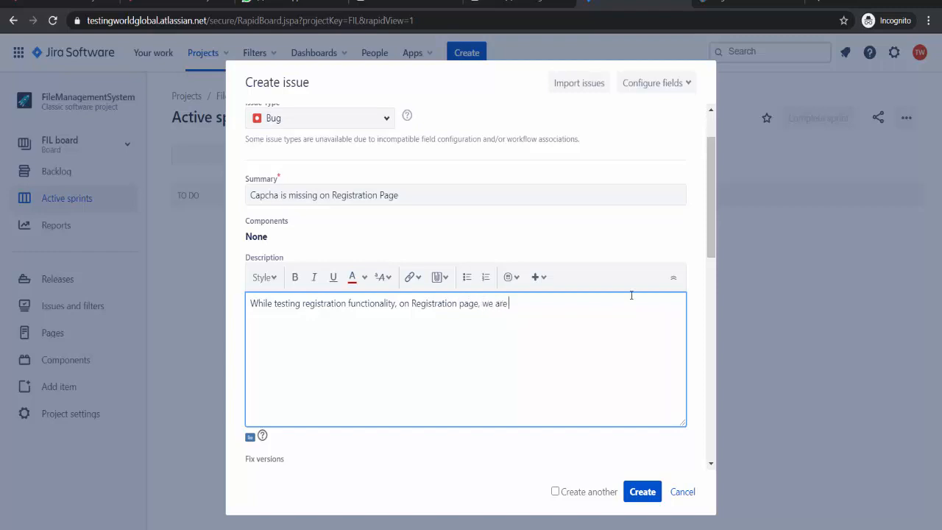
text(not getting)
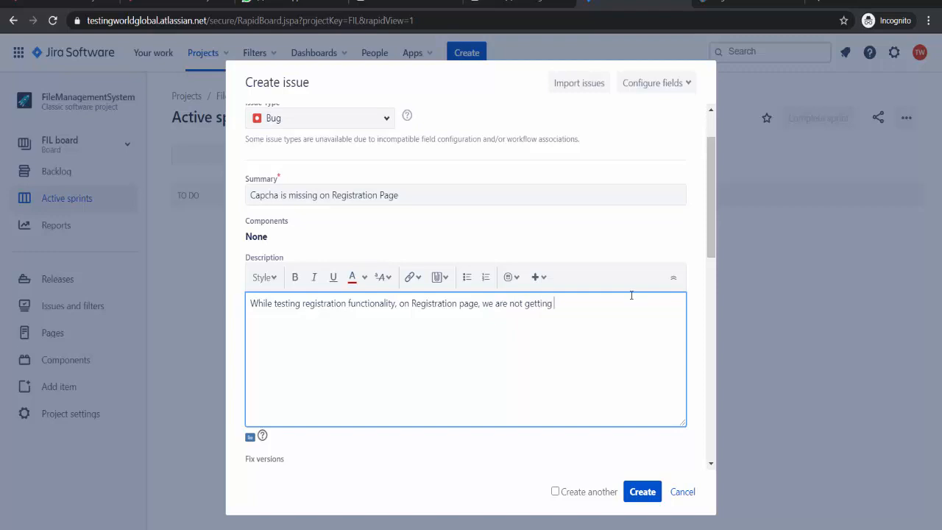
text(capcha image and t)
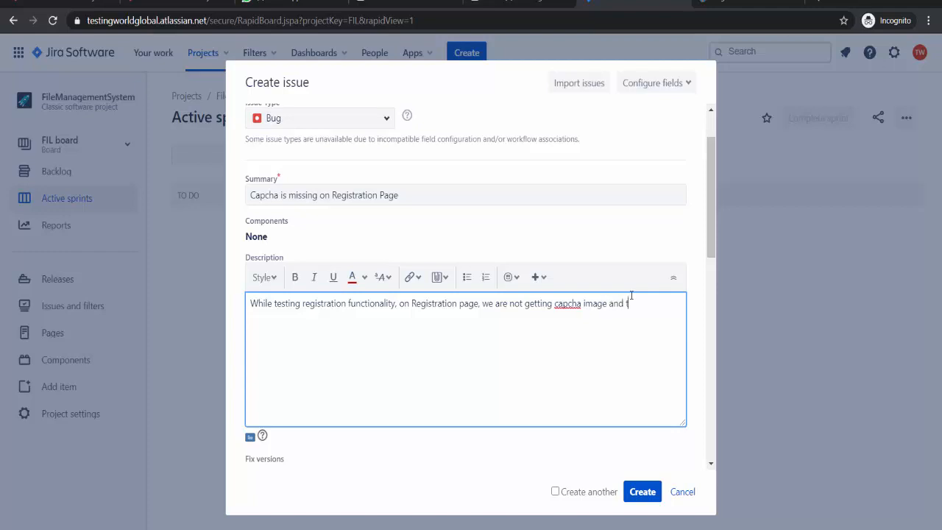
text(extbox)
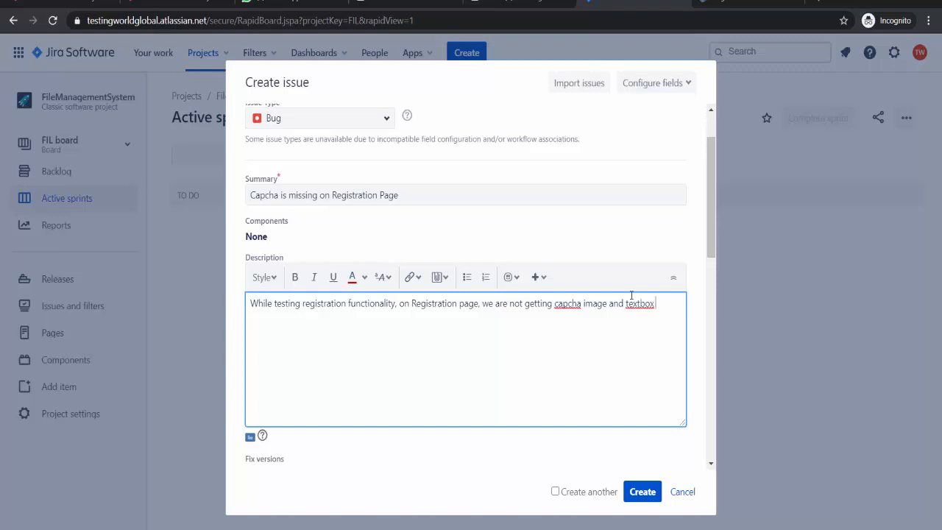
text(to enter capcha data)
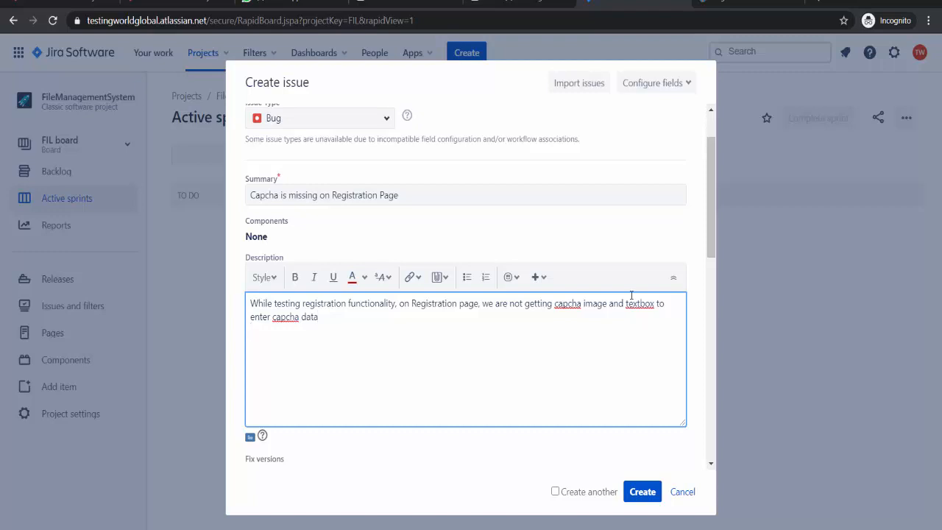
Add Expected results: captcha displays, registration allowed only after filling captcha information.
text(Expected)
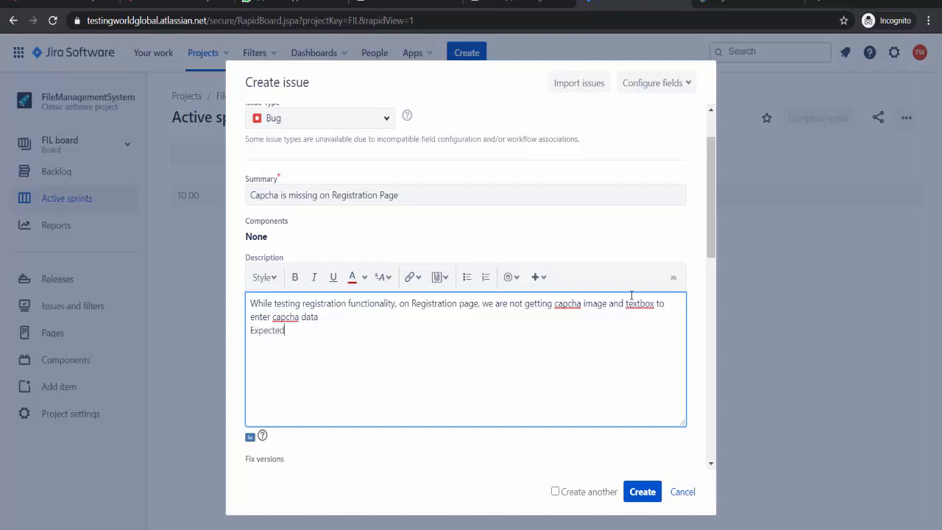
text(: Capcha image should di)
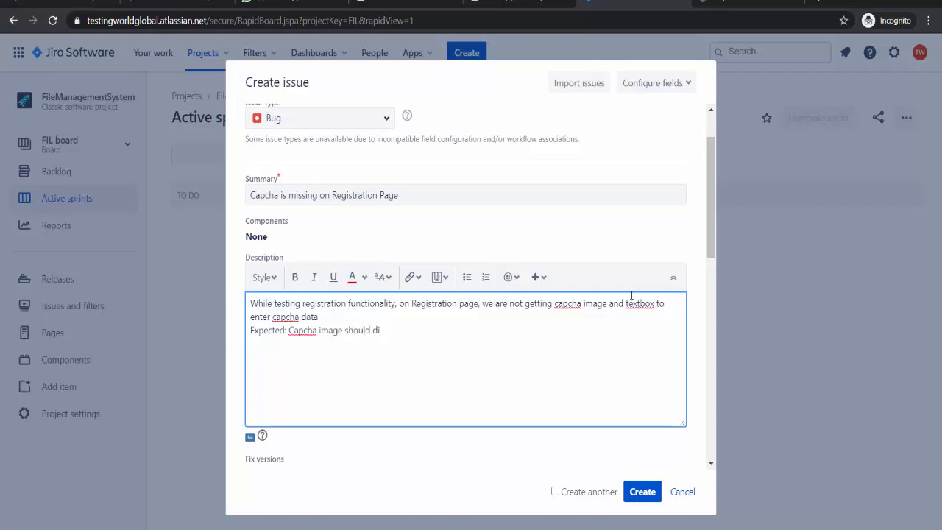
text(splay)
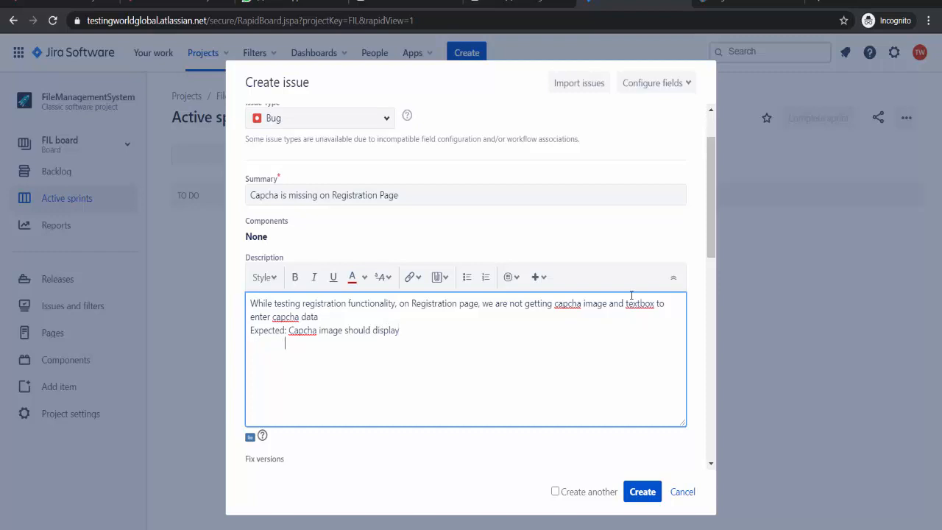
text(User should be allowed to register)
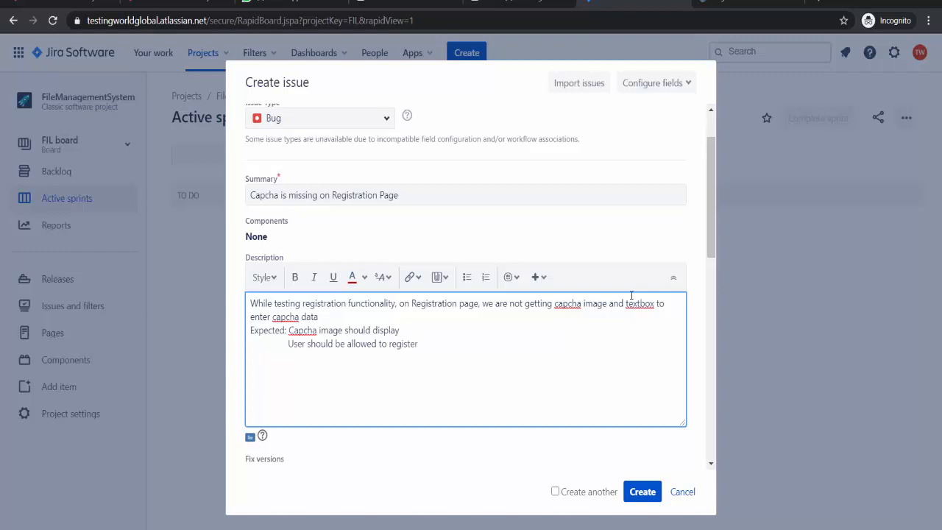
text(only after)
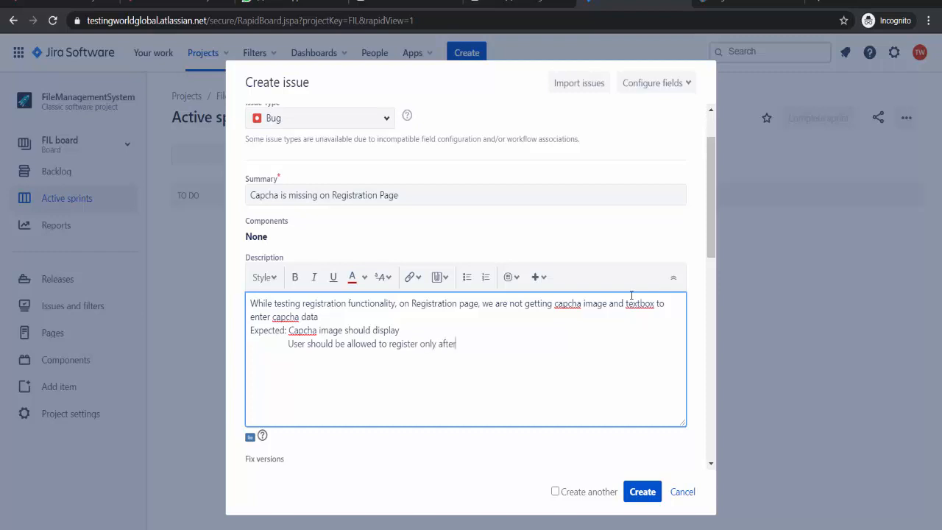
text(filling correct c)
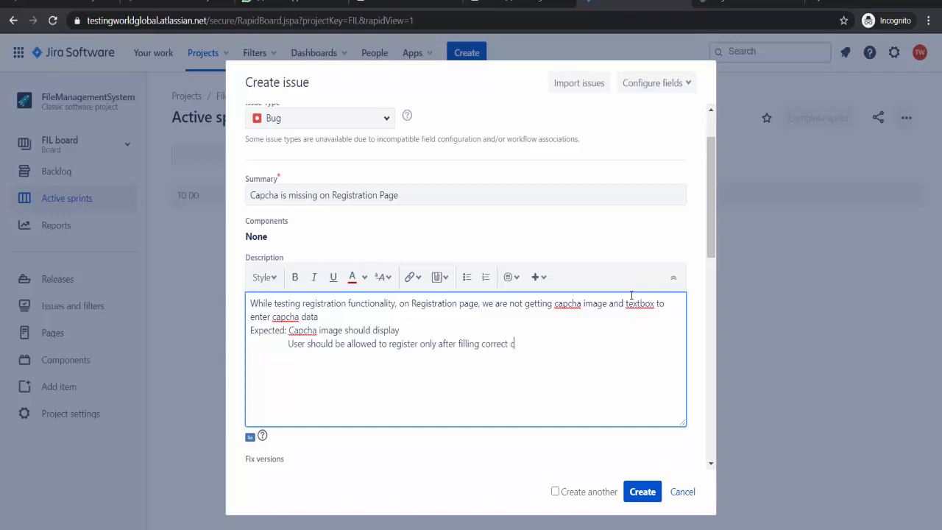
text(apcha informat)
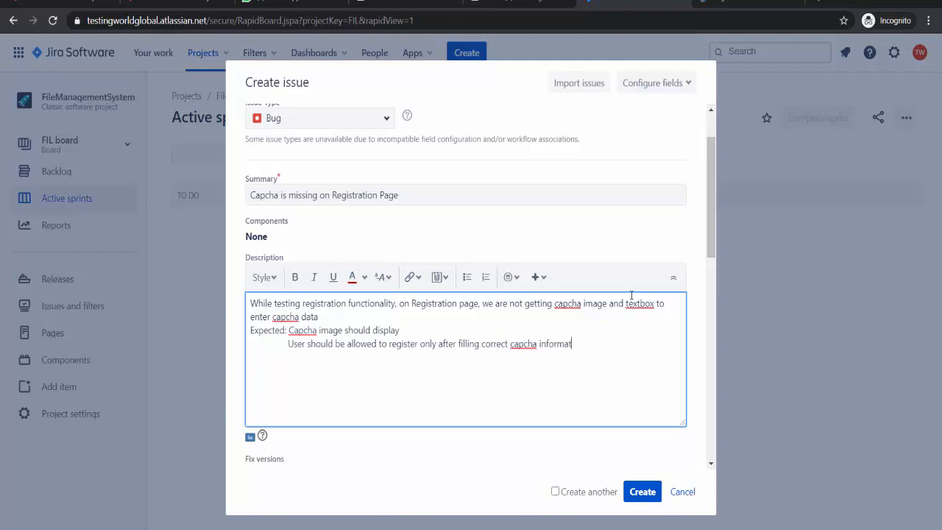
text(ion)
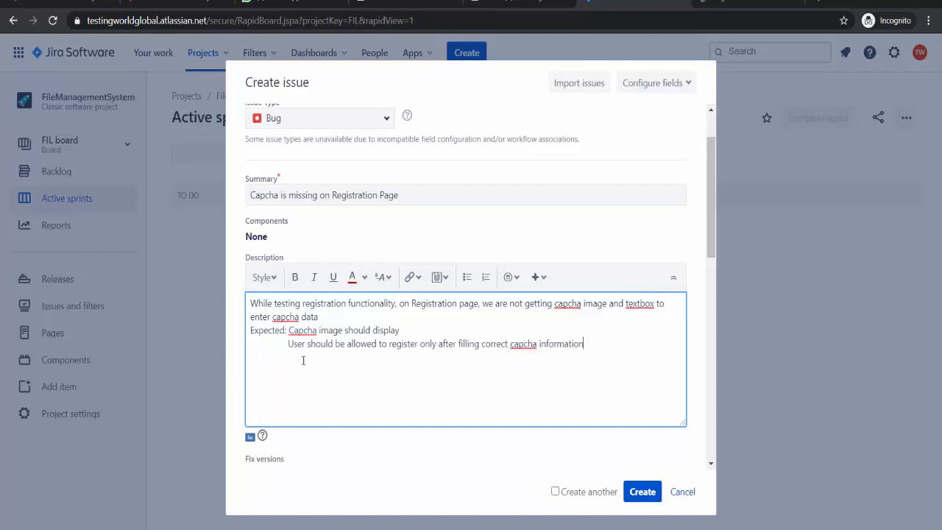
mouse_move(248, 339)
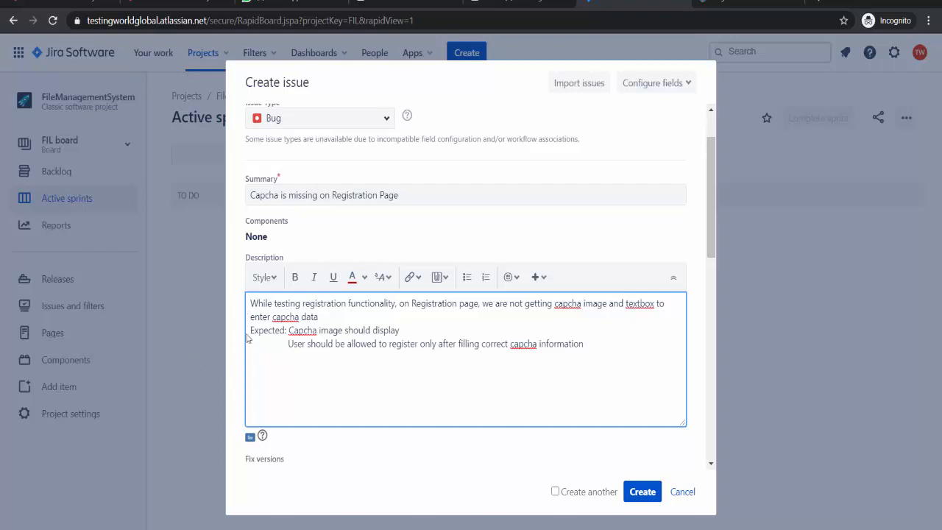
Add 'Actual :' lines: captcha is absent and users can register without it.
drag(250, 330, 410, 343)
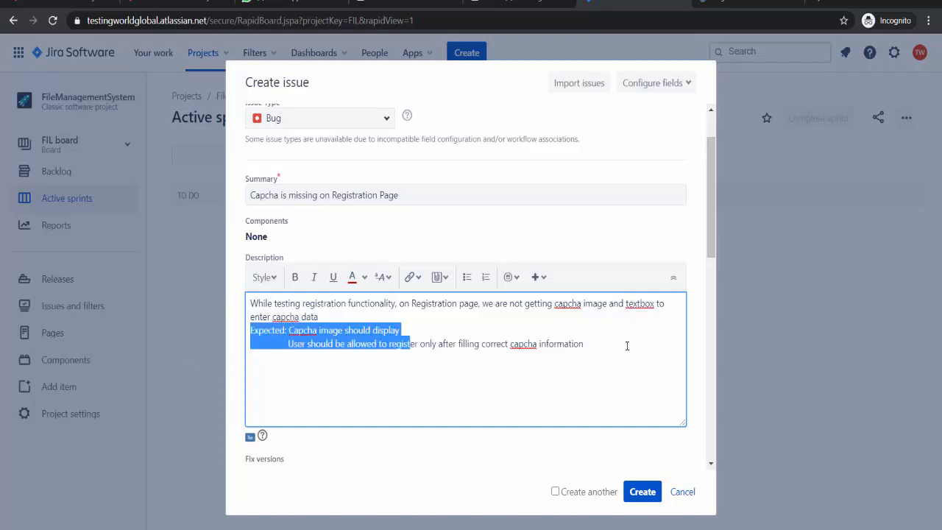
text(Acgt)
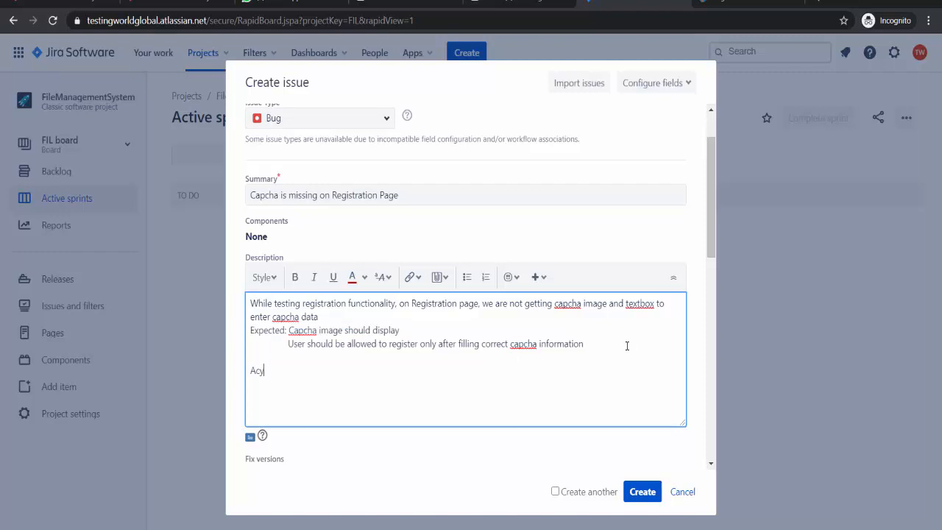
text(Actual)
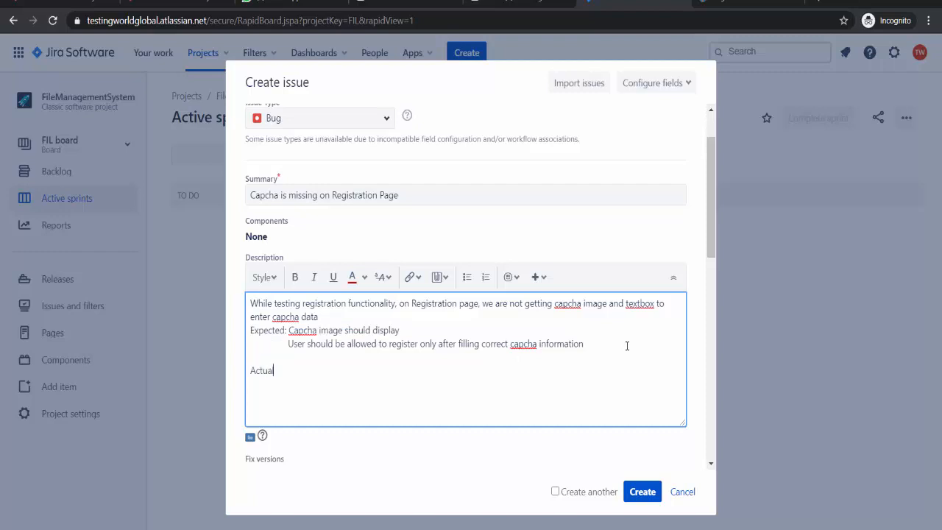
text(:  Capcha is not on the page)
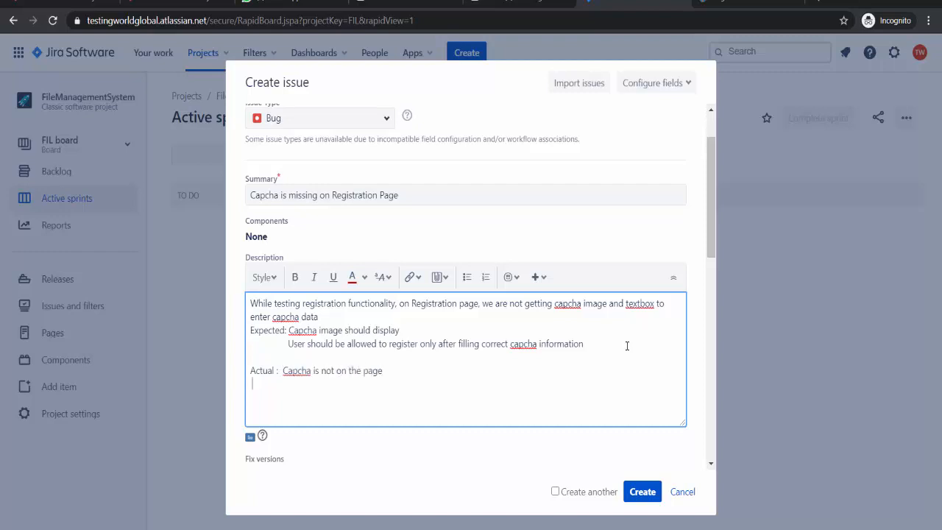
text(User is allowed)
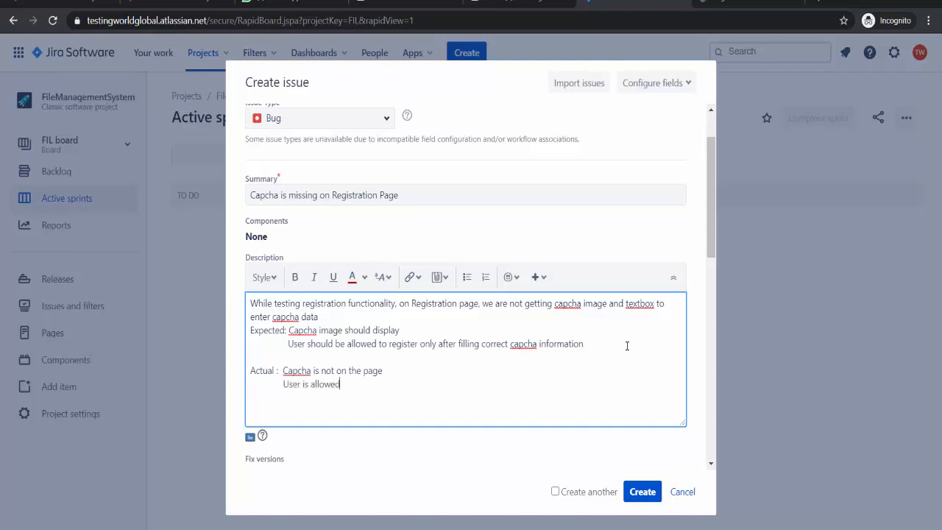
text(to registr)
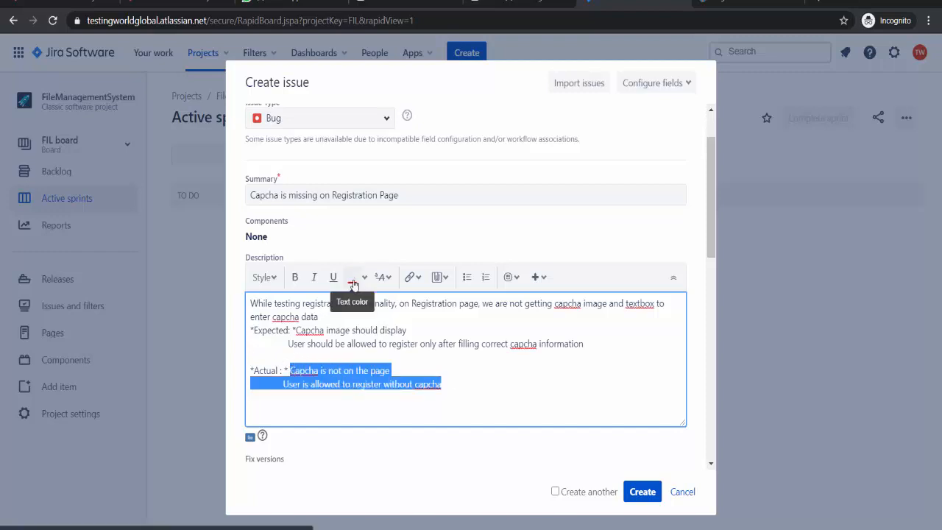
Color the actual-result lines red.
click(353, 277)
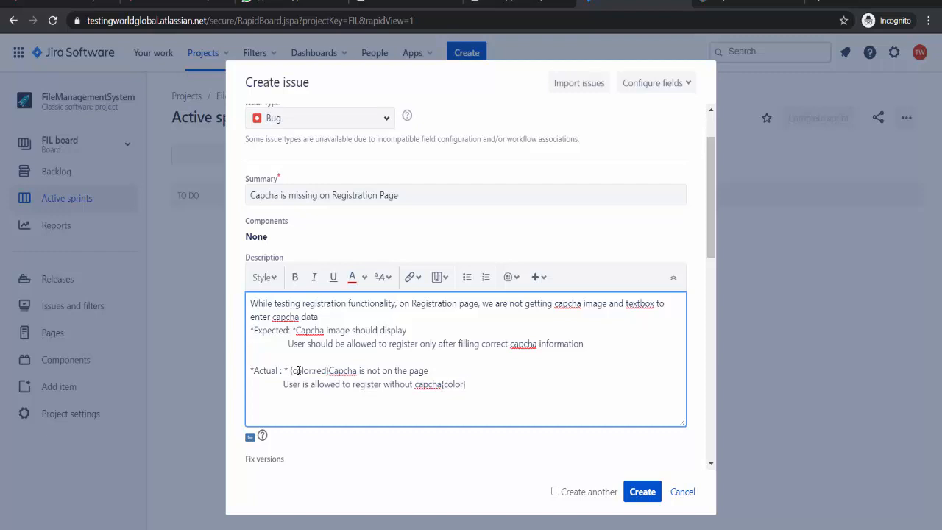
mouse_move(318, 344)
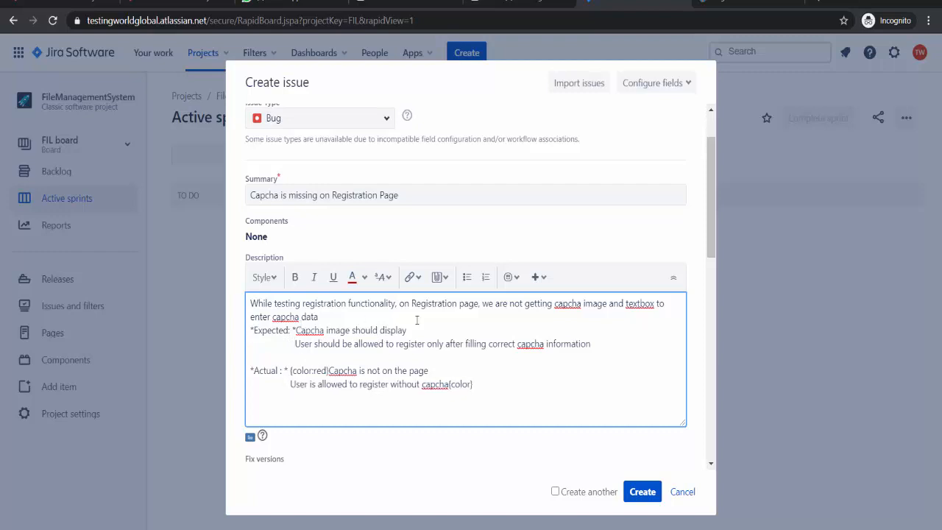
mouse_move(502, 388)
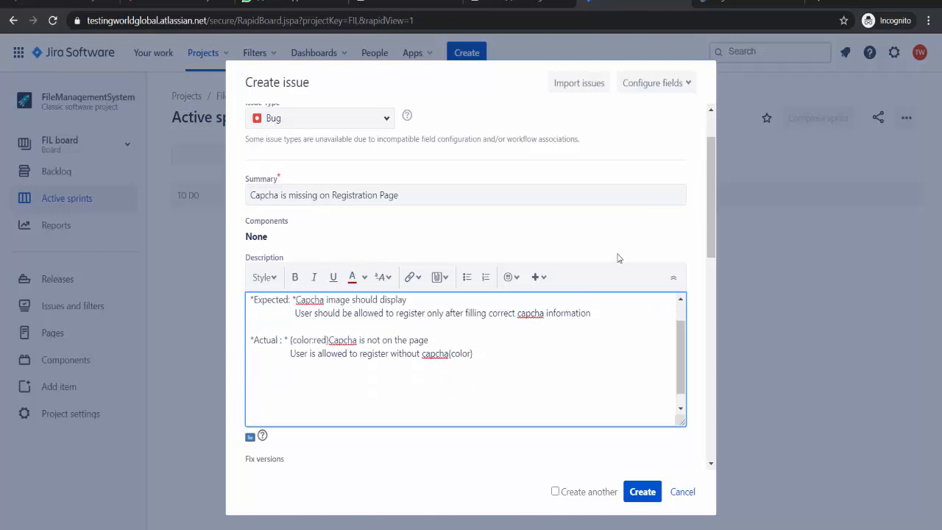
scroll(down, 3)
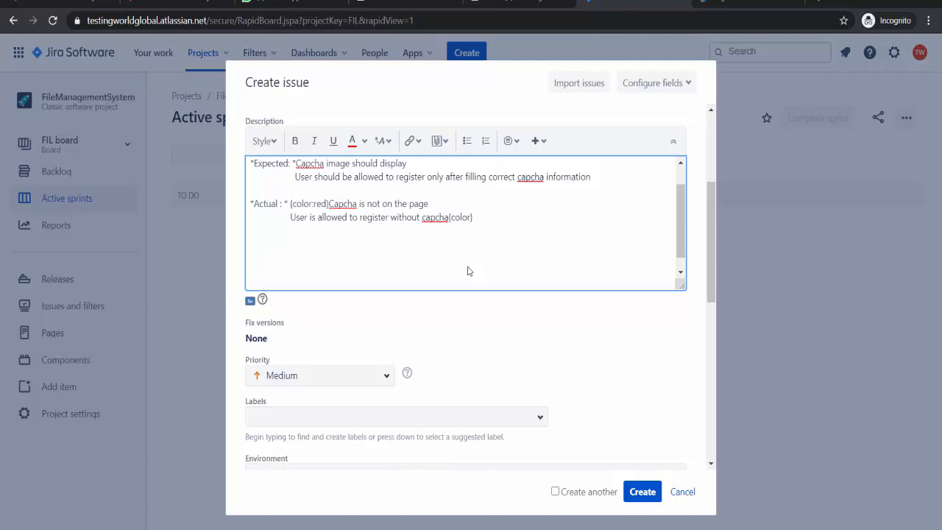
text(Steps to Repr)
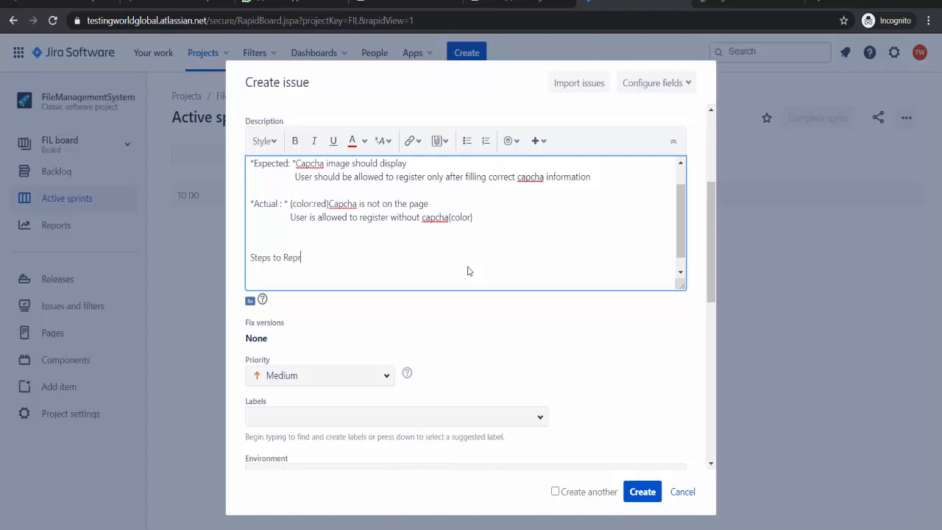
text(oduce)
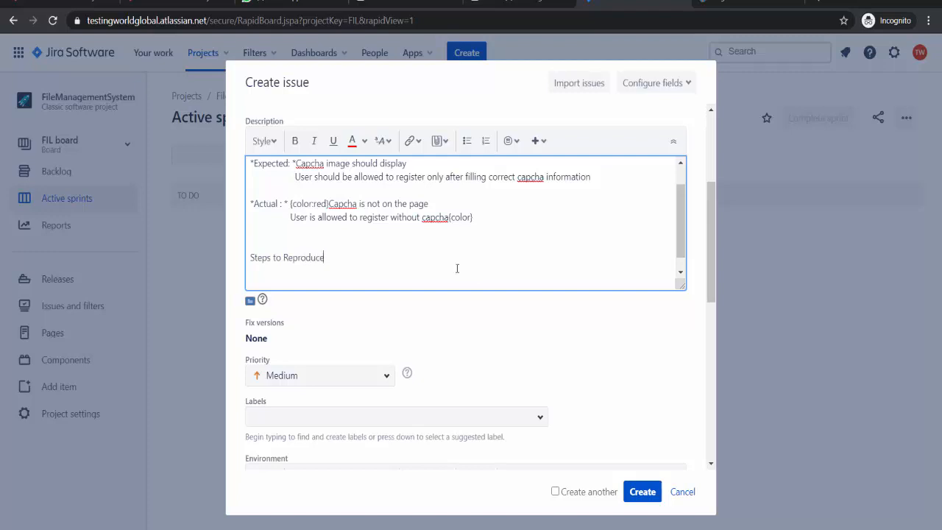
text(1. Got)
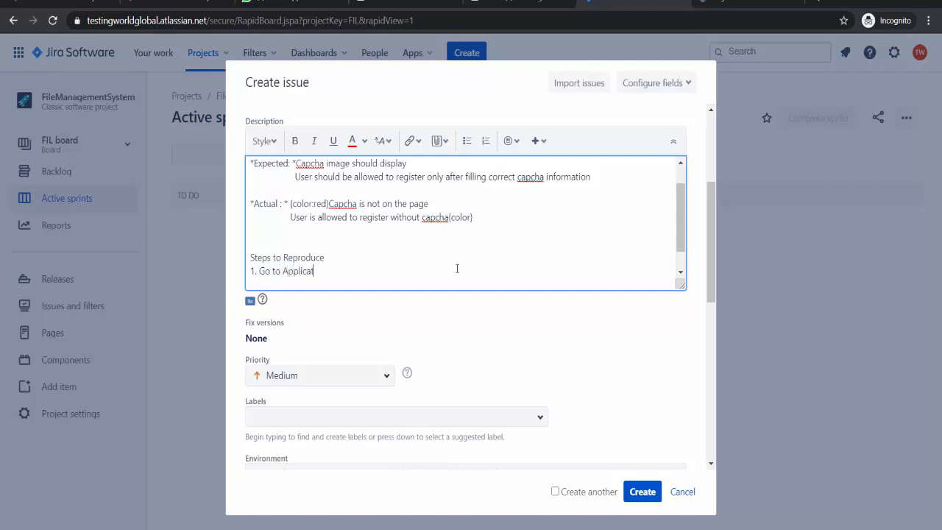
text(ion  ()
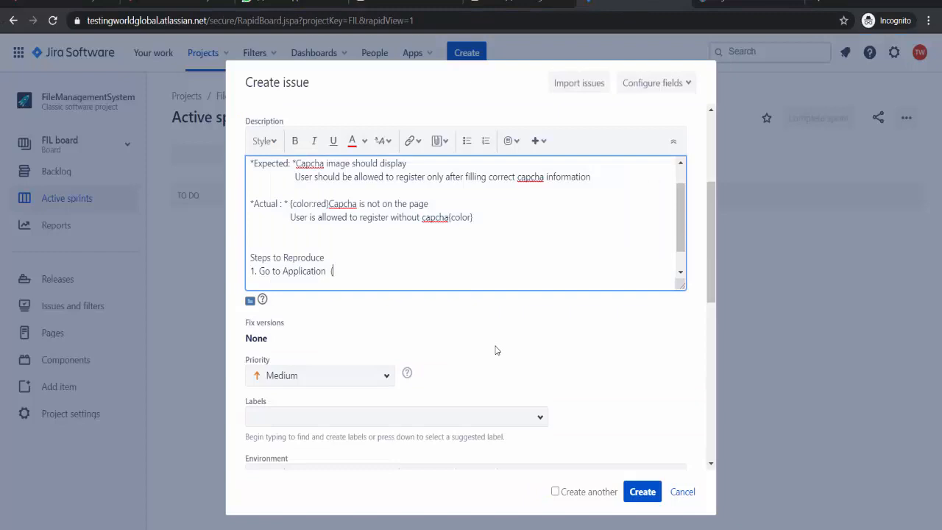
text((https://thetestingworld.com/))
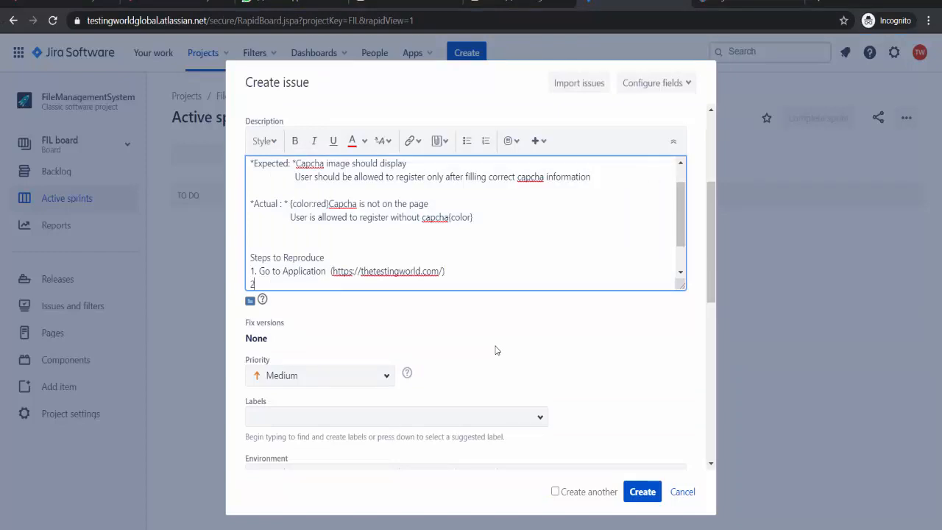
Add step 2: click the Registration link in the page's top right corner.
text(2. Click)
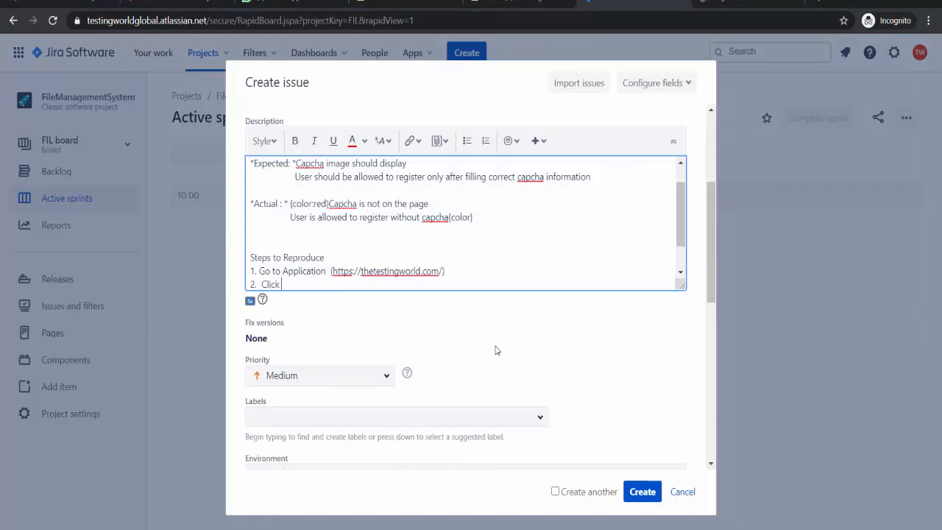
text(on Regis)
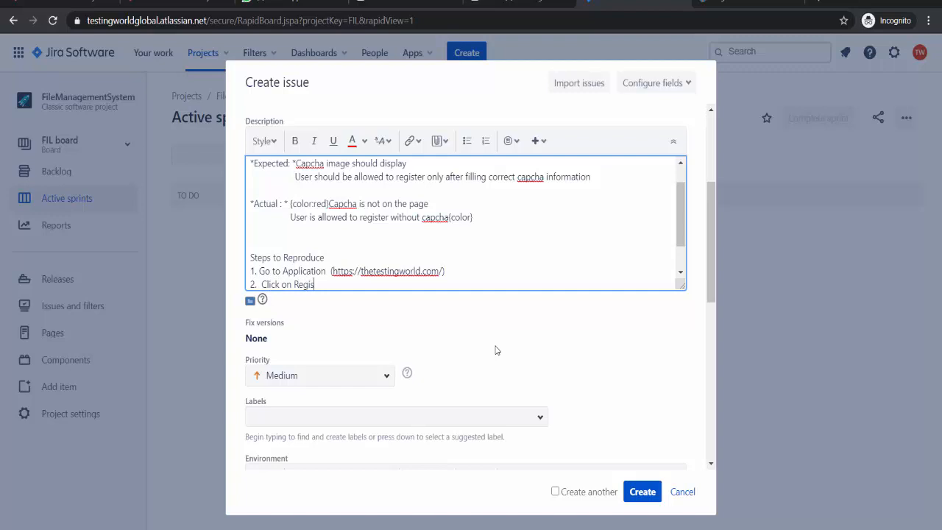
text(tration)
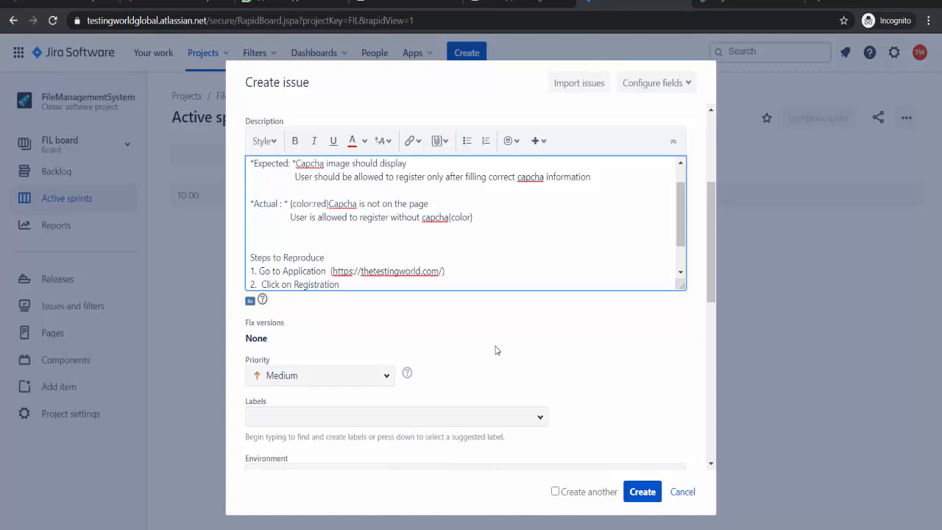
text(link on)
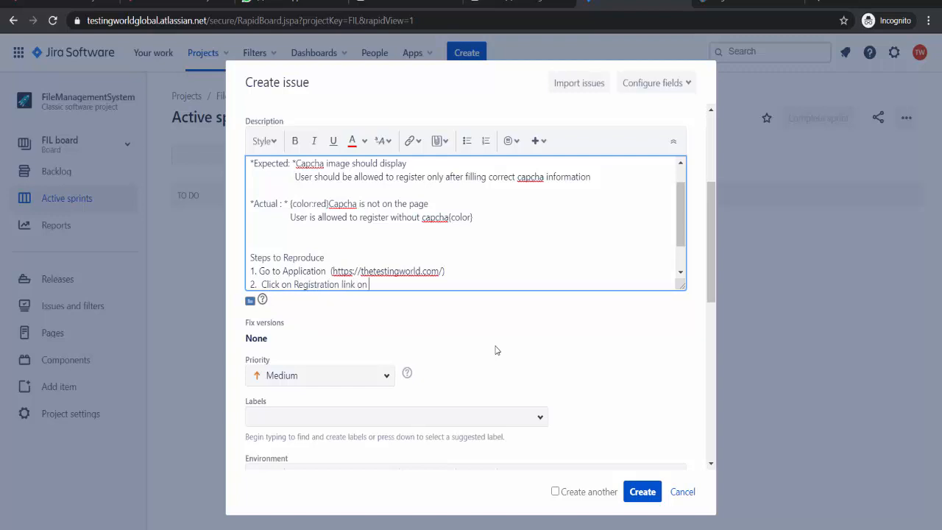
text(top rig)
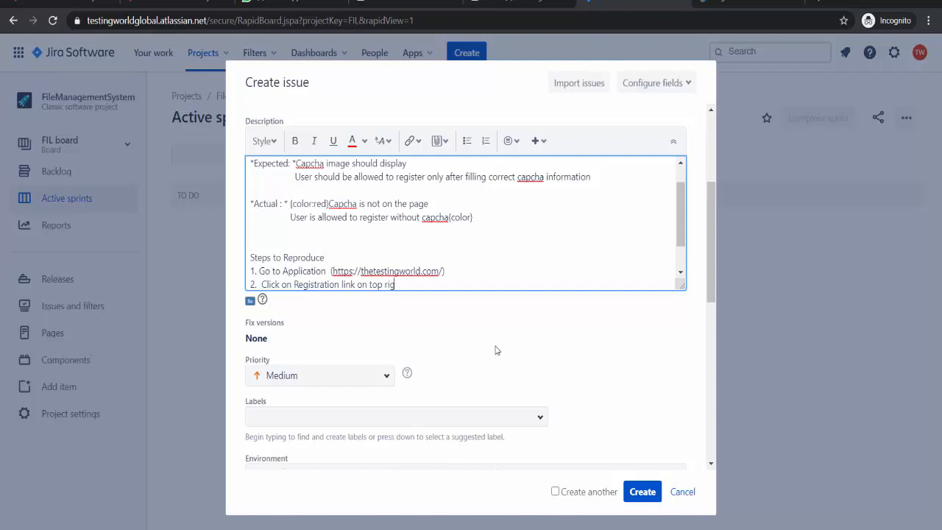
text(ht cor)
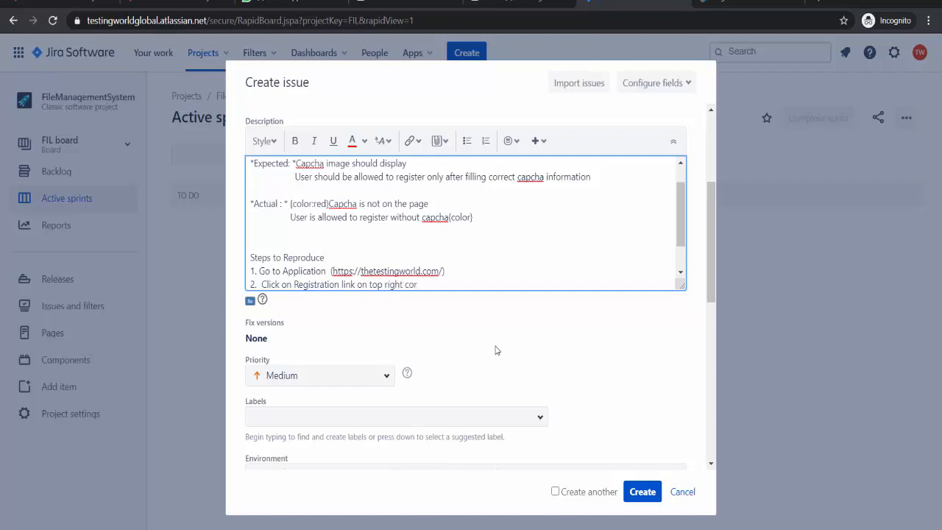
text(ner of pag)
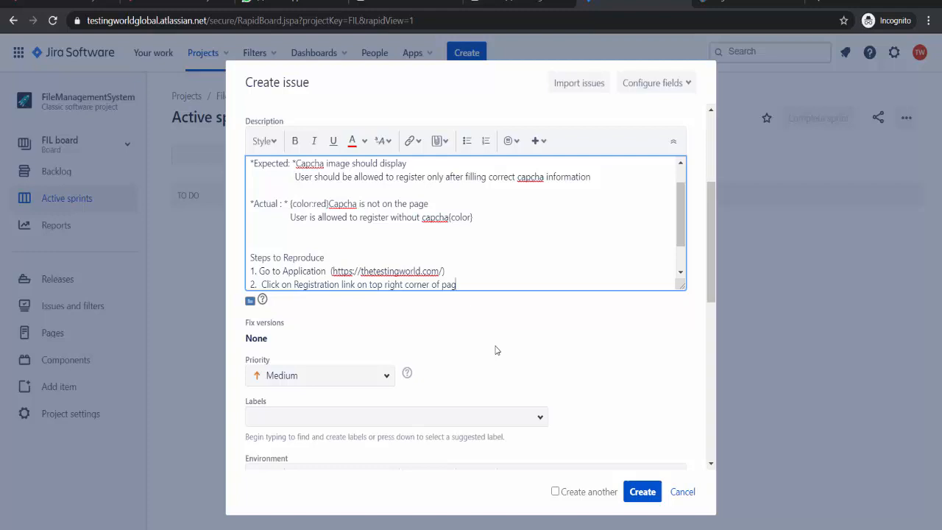
scroll(down, 3)
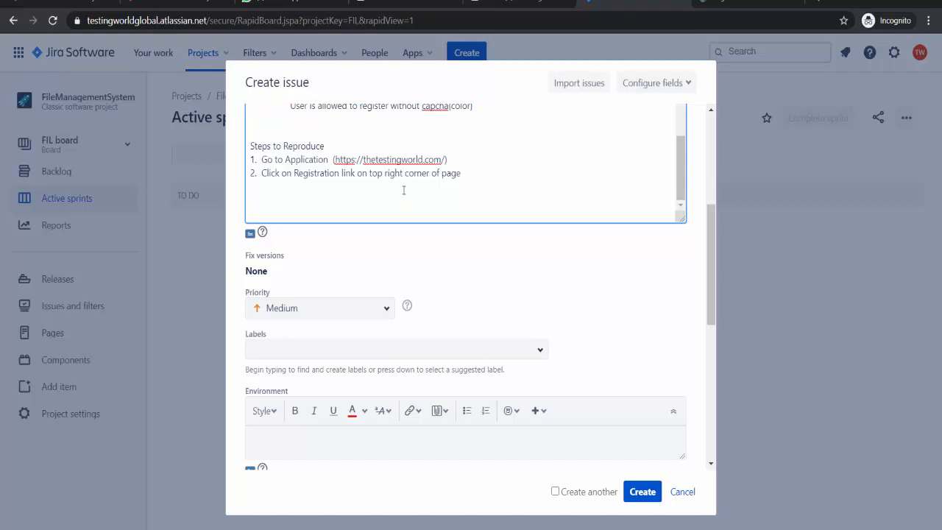
scroll(down, 3)
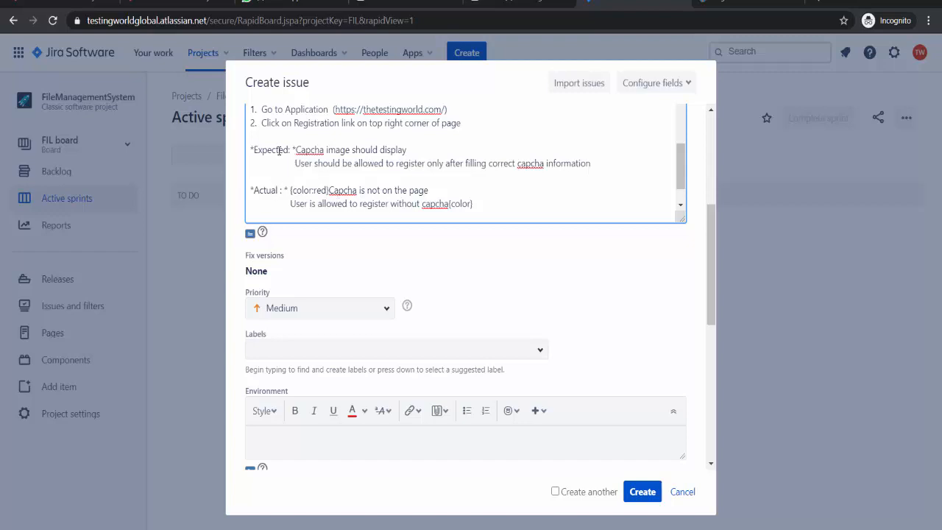
scroll(down, 3)
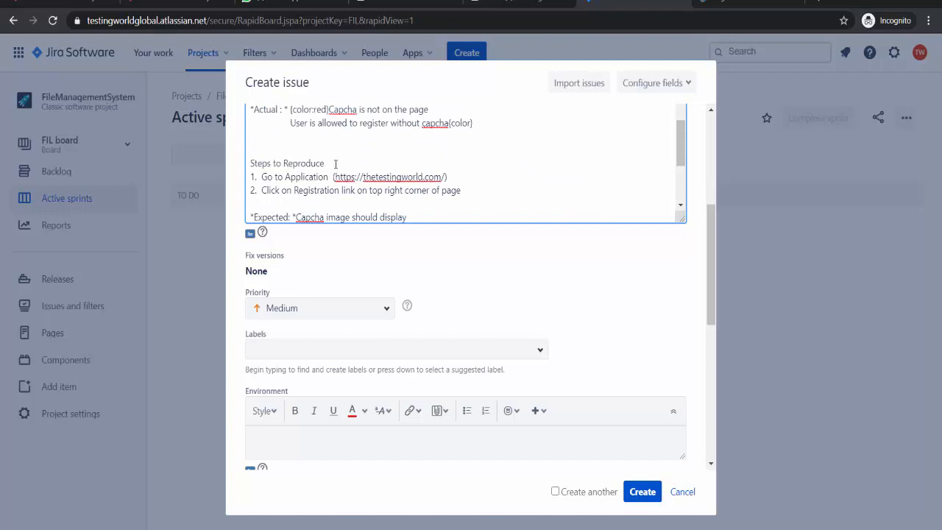
double_click(286, 170)
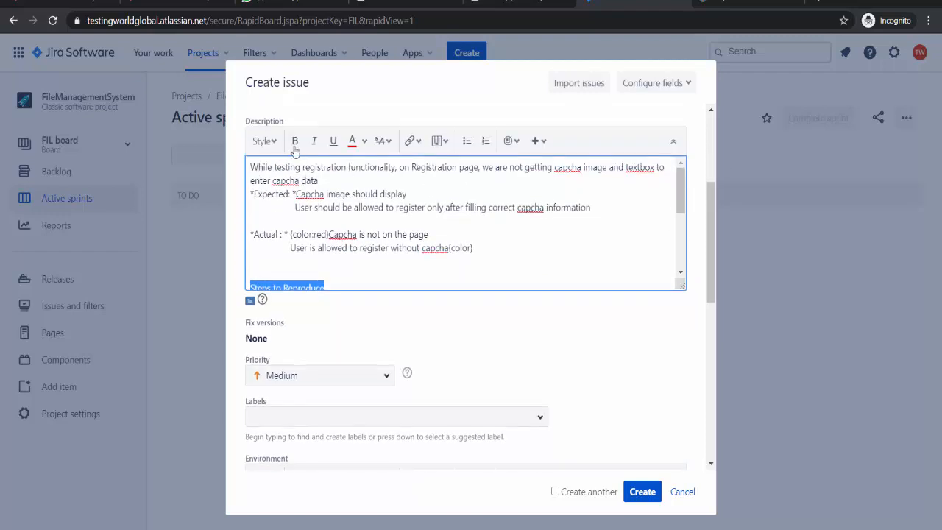
scroll(down, 3)
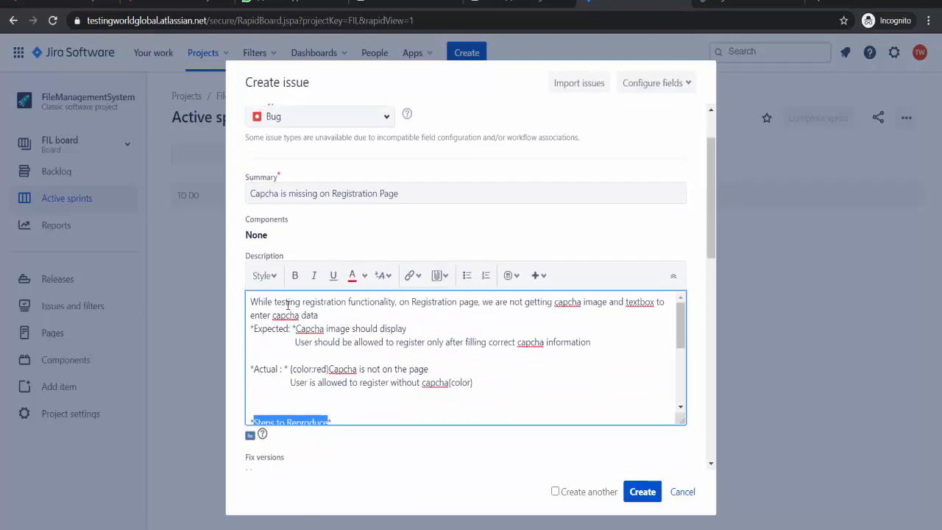
click(450, 356)
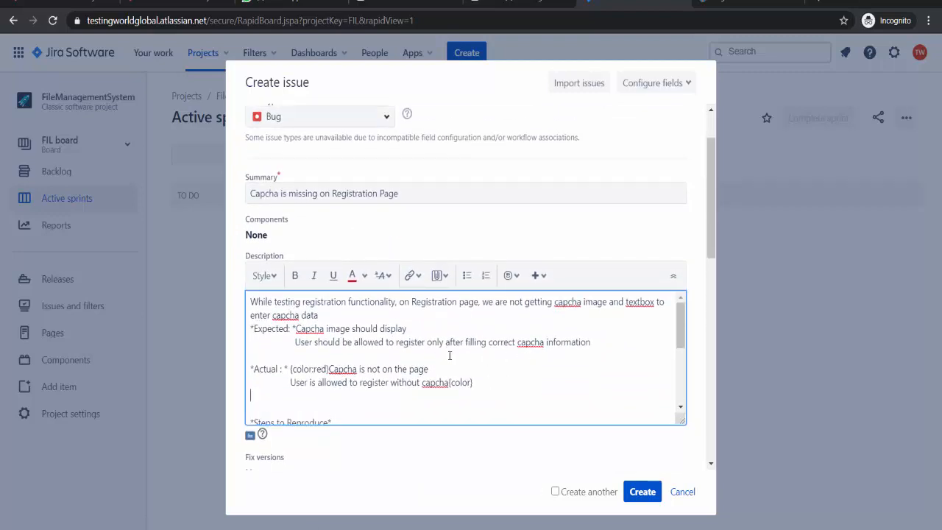
scroll(down, 3)
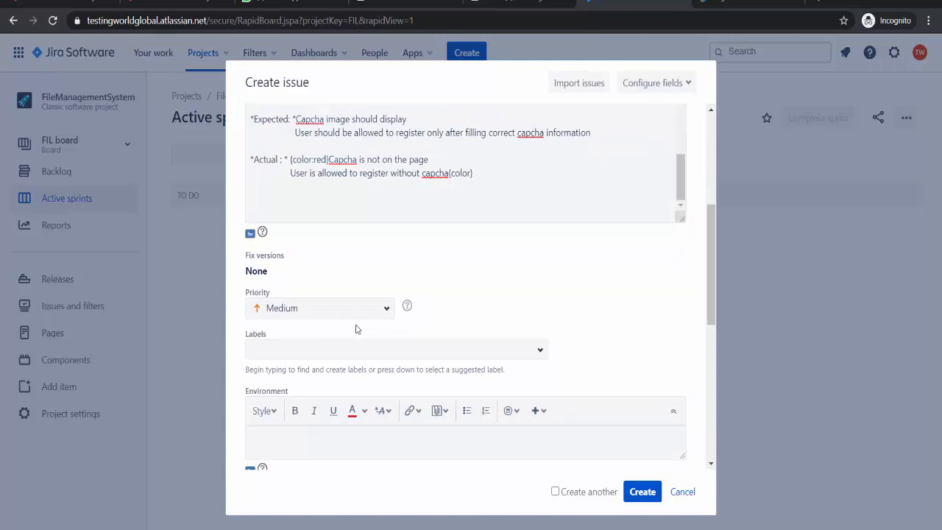
mouse_move(360, 325)
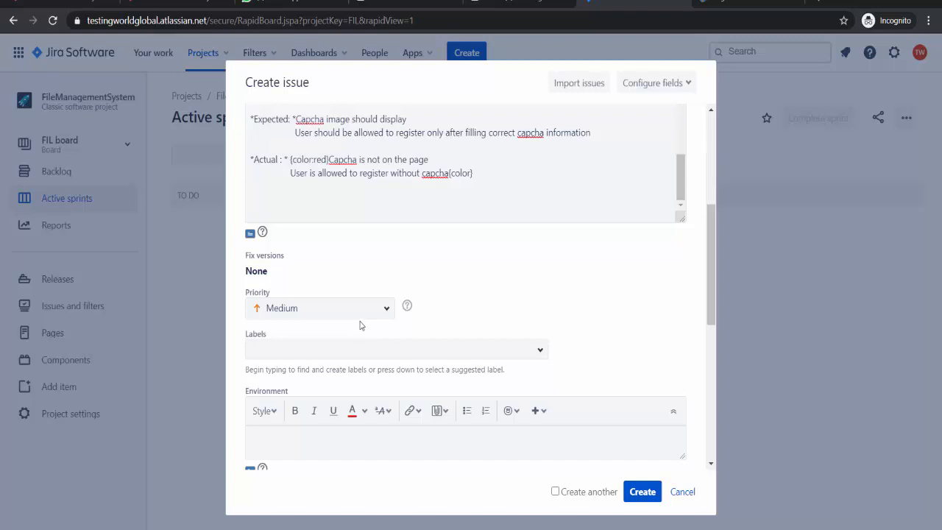
Choose Highest in the bug's Priority dropdown.
click(320, 308)
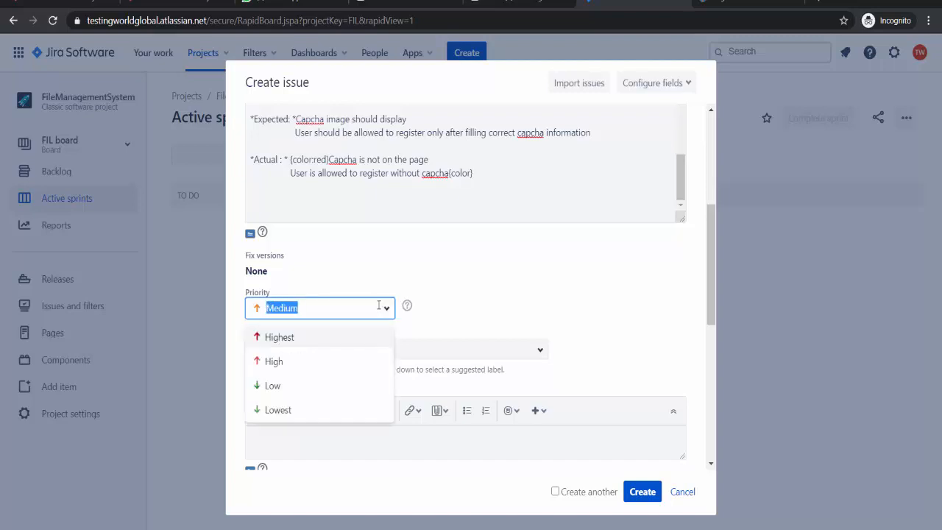
click(279, 338)
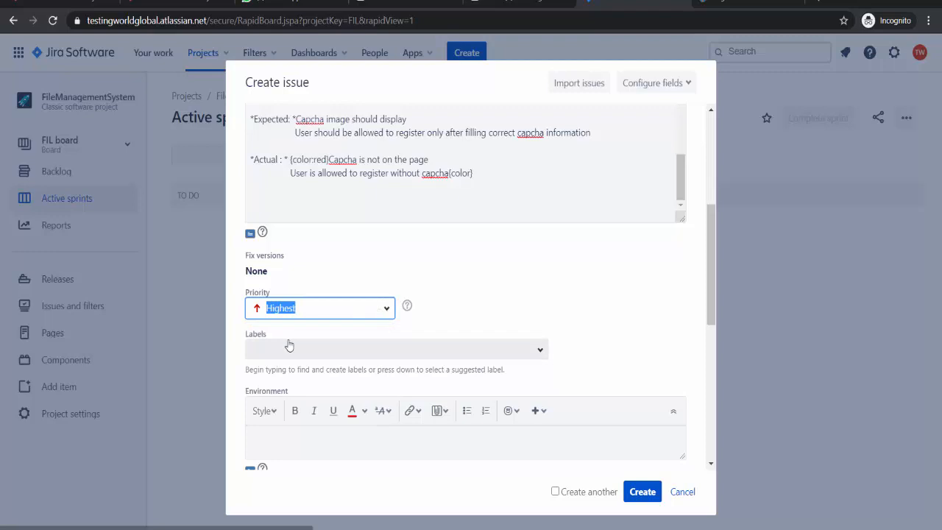
scroll(down, 3)
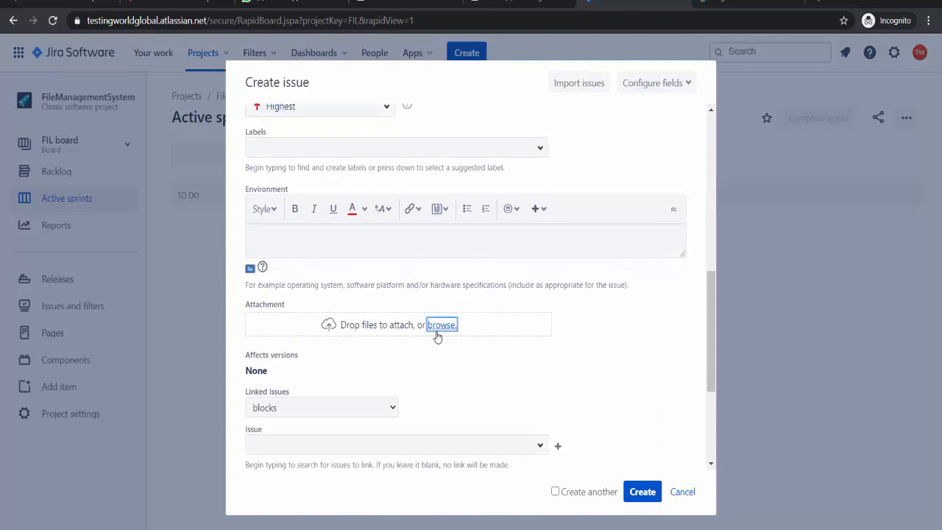
Upload CapchaMissing.png from the Desktop task folder as the bug's attachment.
click(441, 325)
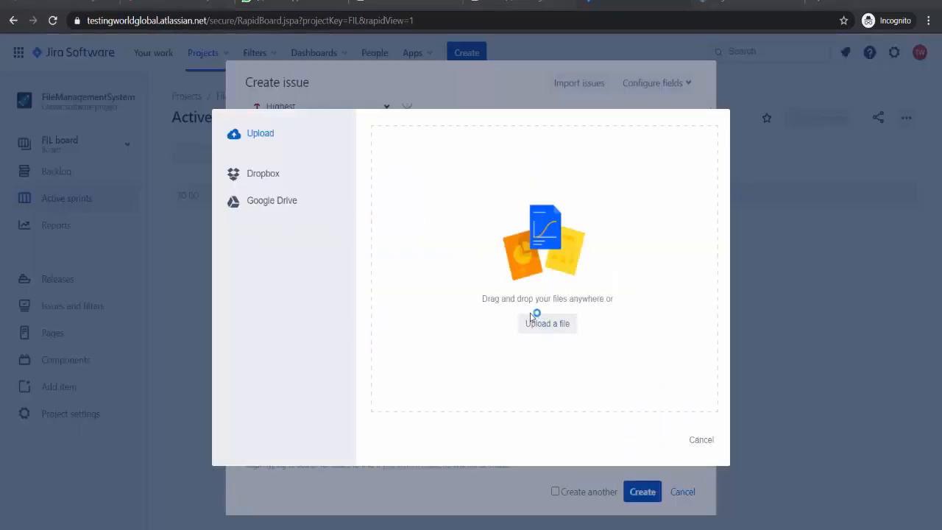
click(547, 323)
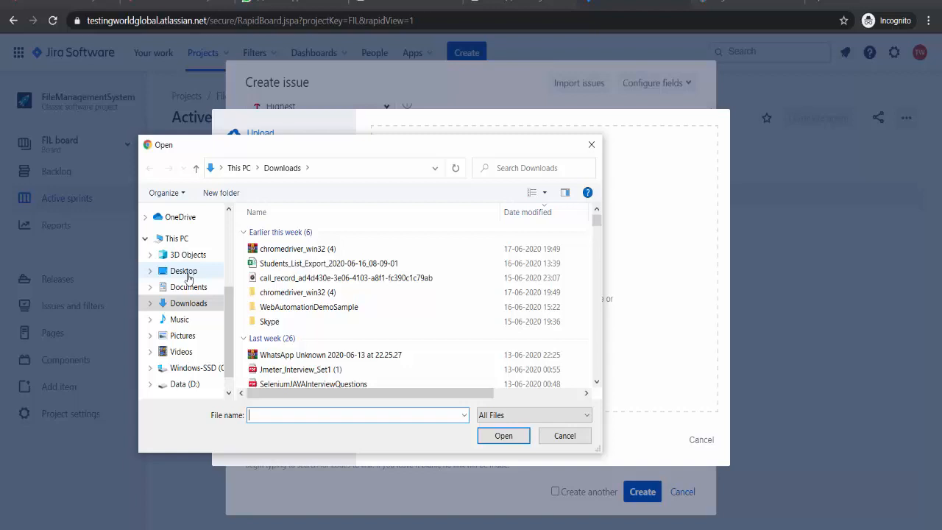
click(182, 271)
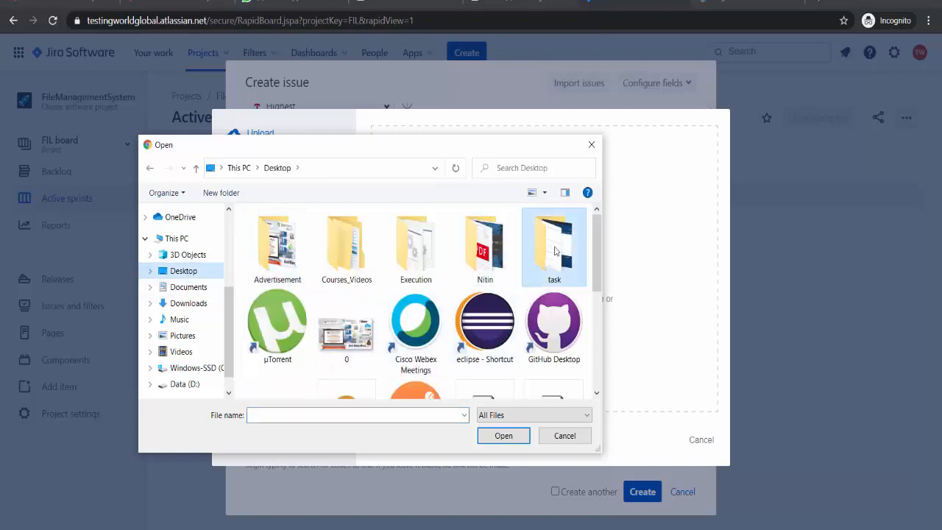
double_click(553, 247)
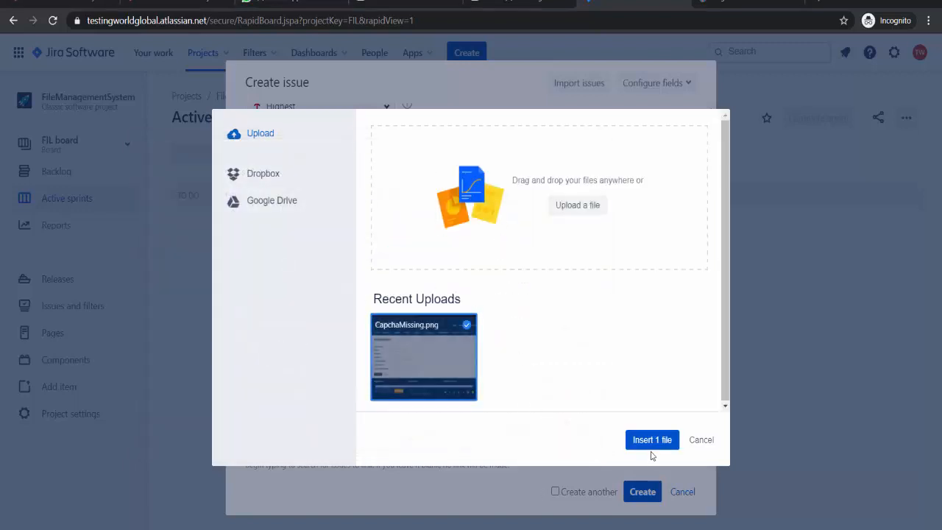
click(653, 440)
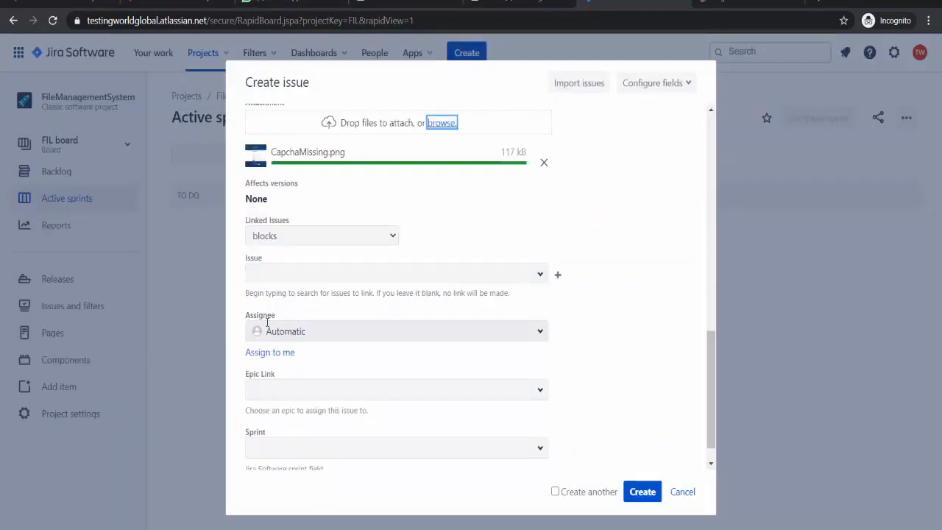
scroll(down, 3)
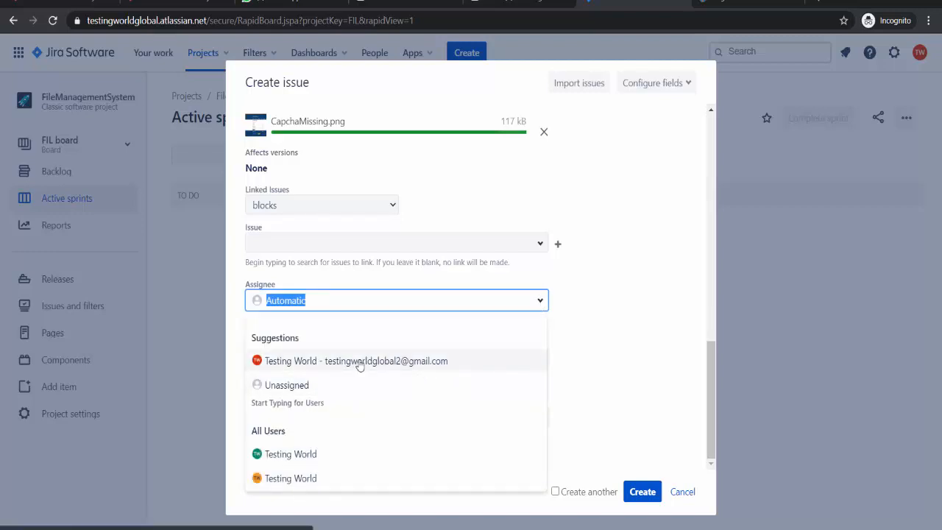
mouse_move(645, 335)
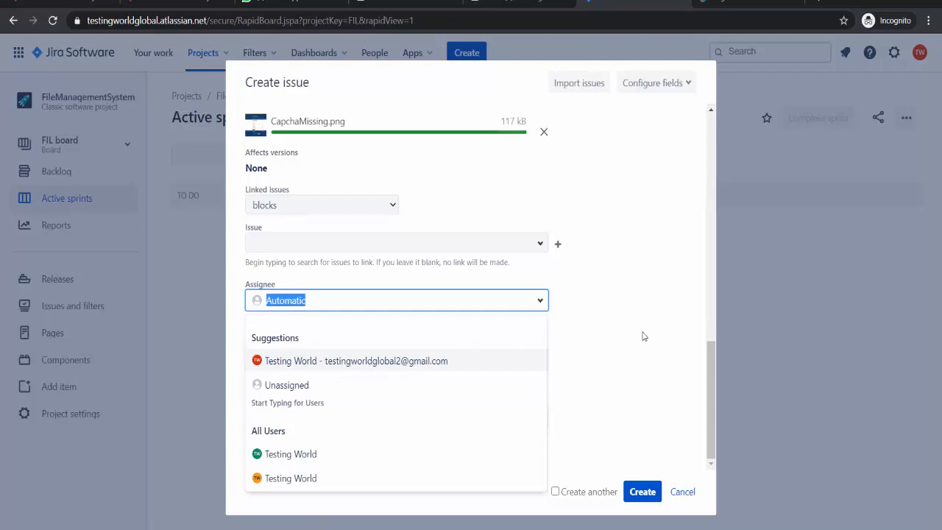
mouse_move(475, 356)
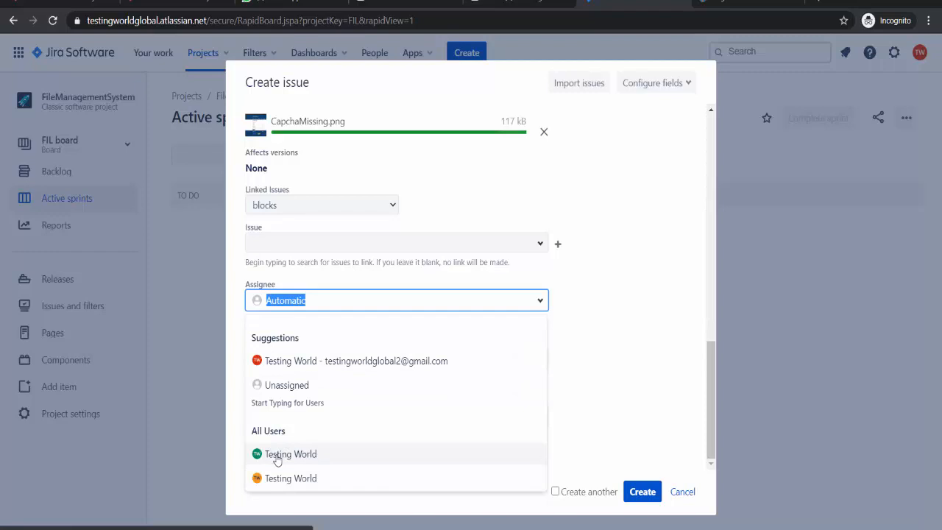
Set the bug's assignee to Testing World.
click(290, 454)
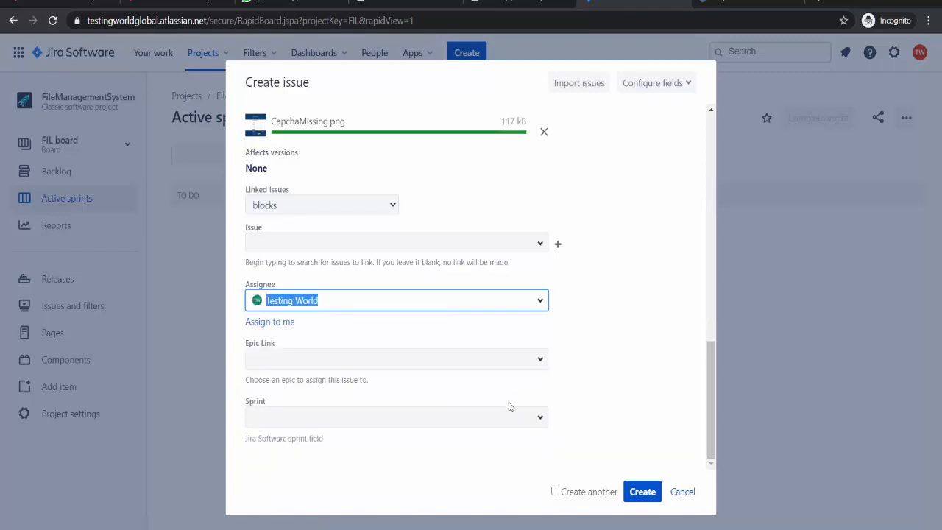
mouse_move(323, 373)
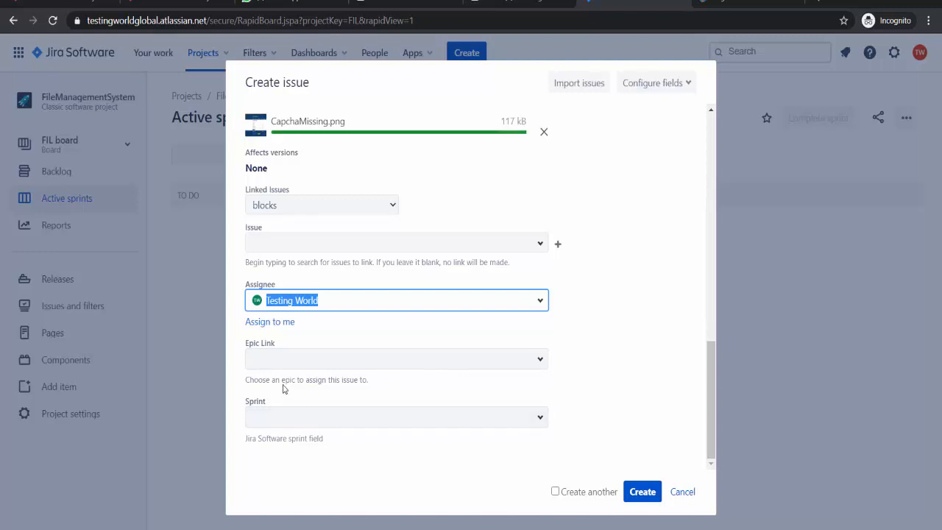
mouse_move(530, 344)
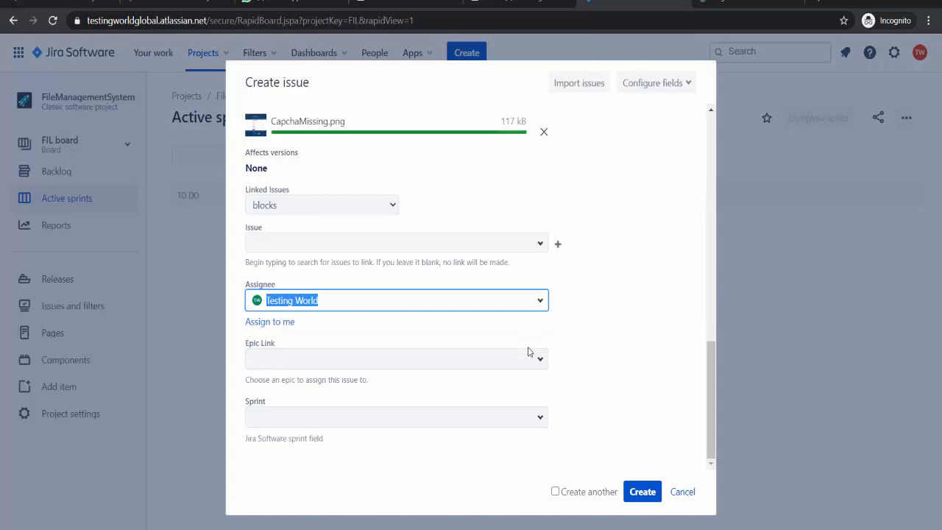
mouse_move(530, 348)
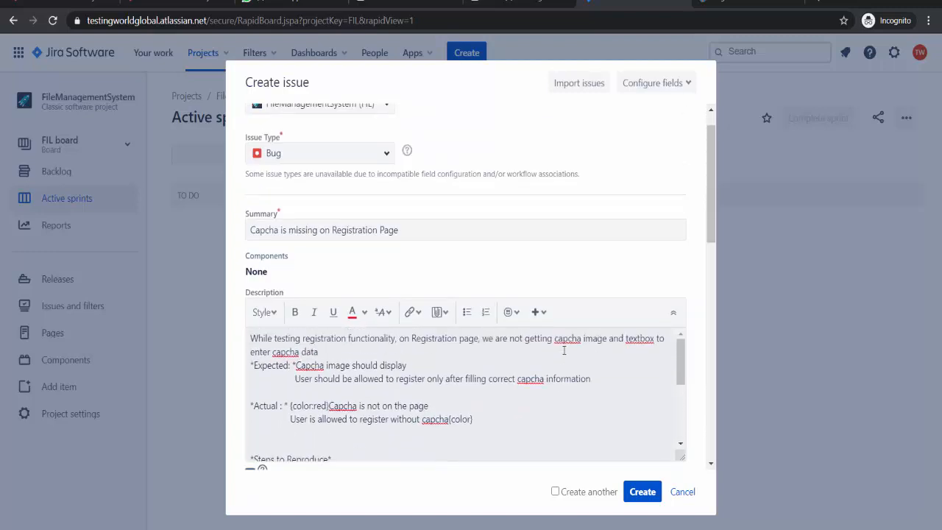
Submit the Create issue form to create bug FIL-1.
scroll(down, 3)
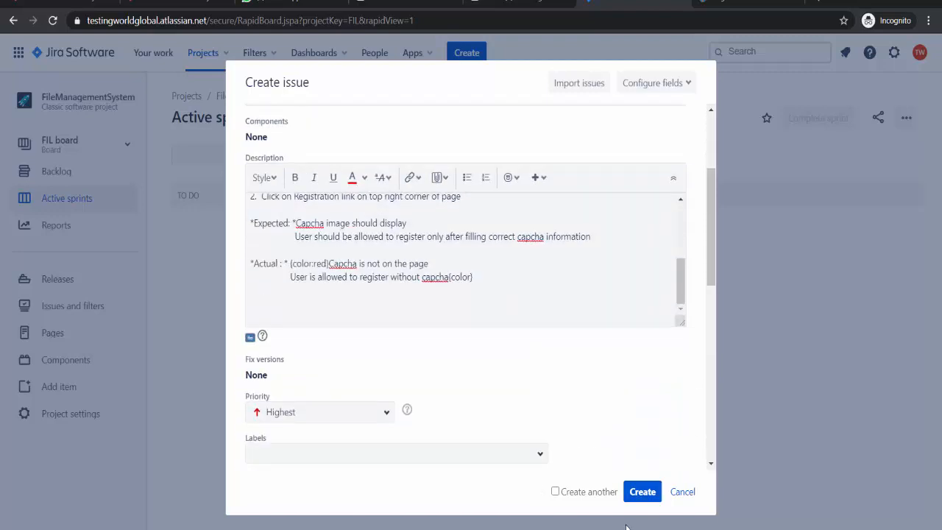
click(643, 492)
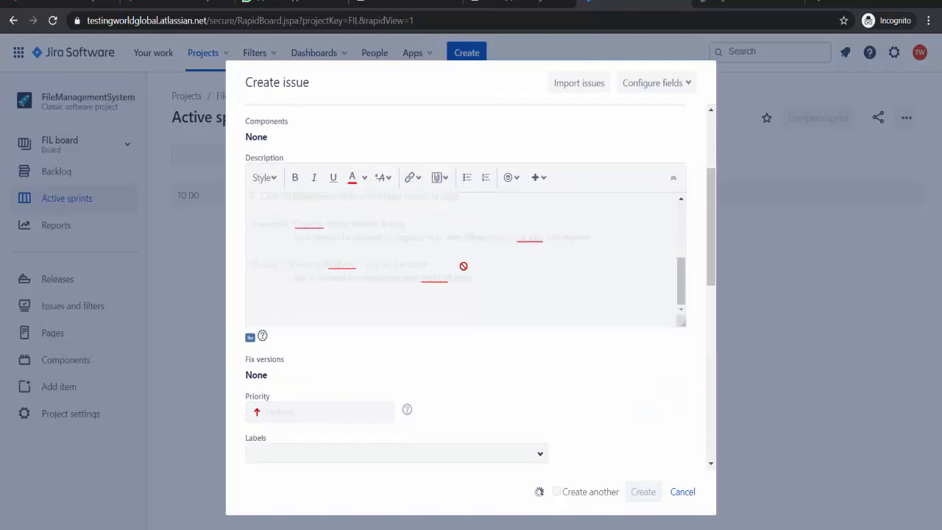
click(643, 491)
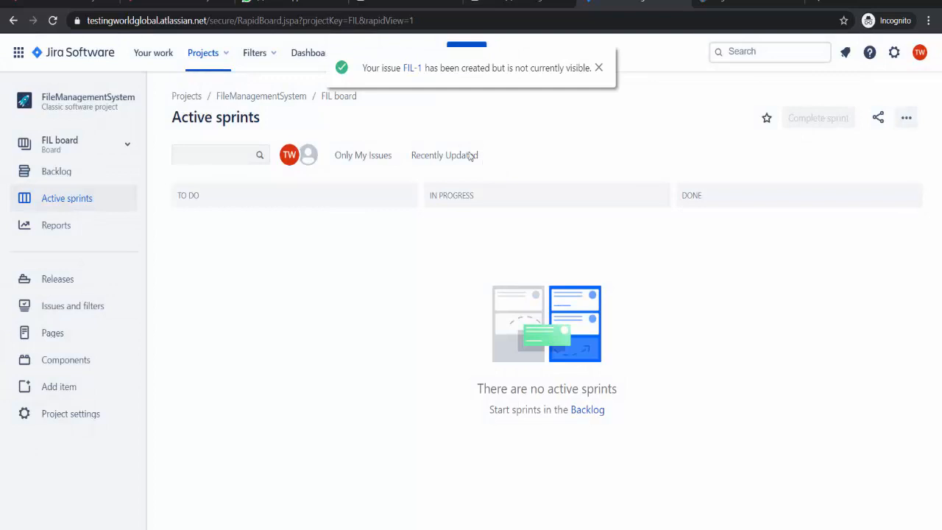
mouse_move(412, 78)
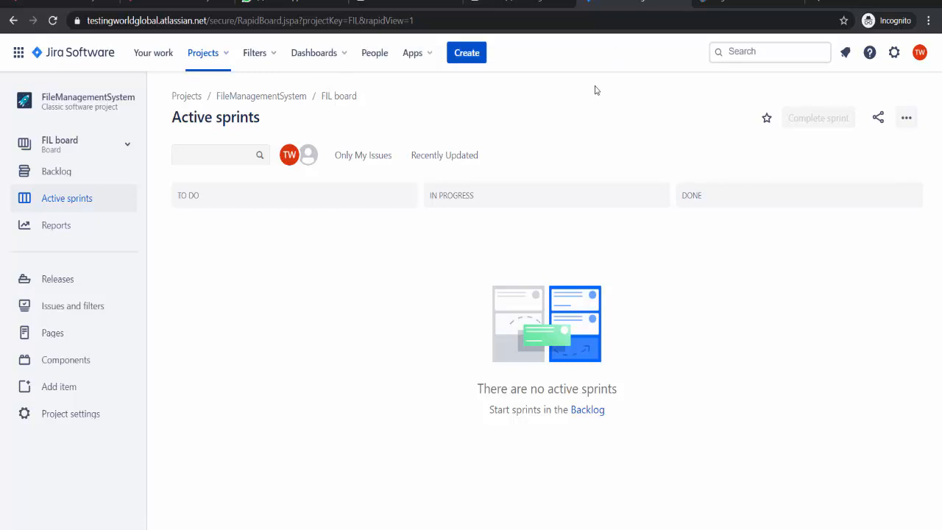
Open issue FIL-1 and scroll down to its attached screenshot.
text(FIL-1)
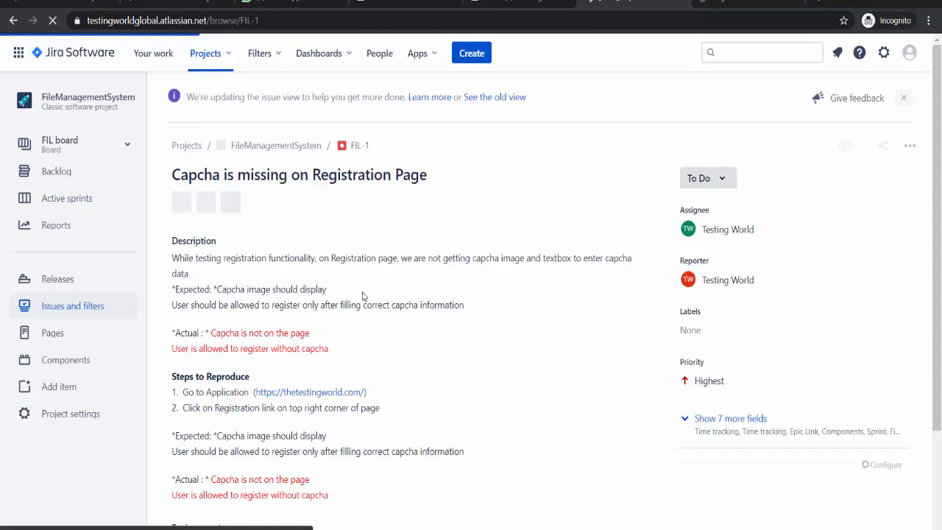
scroll(down, 3)
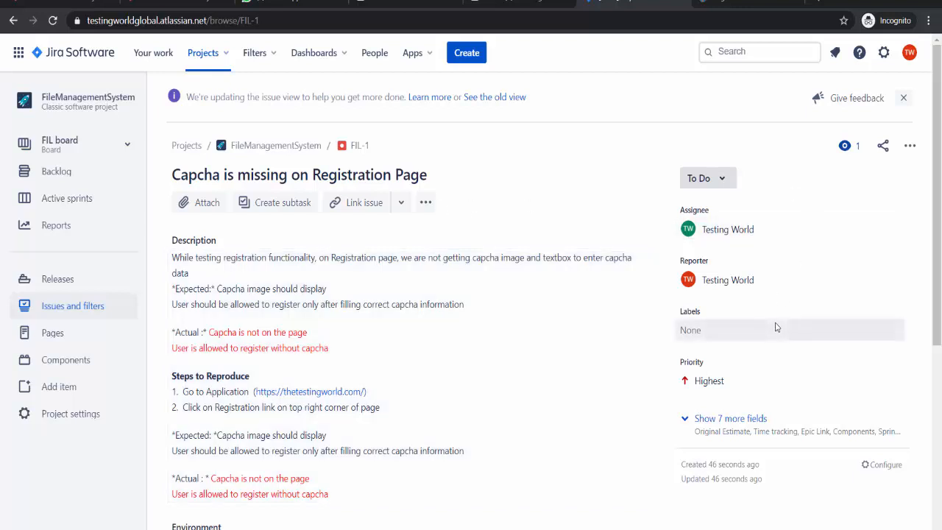
scroll(down, 3)
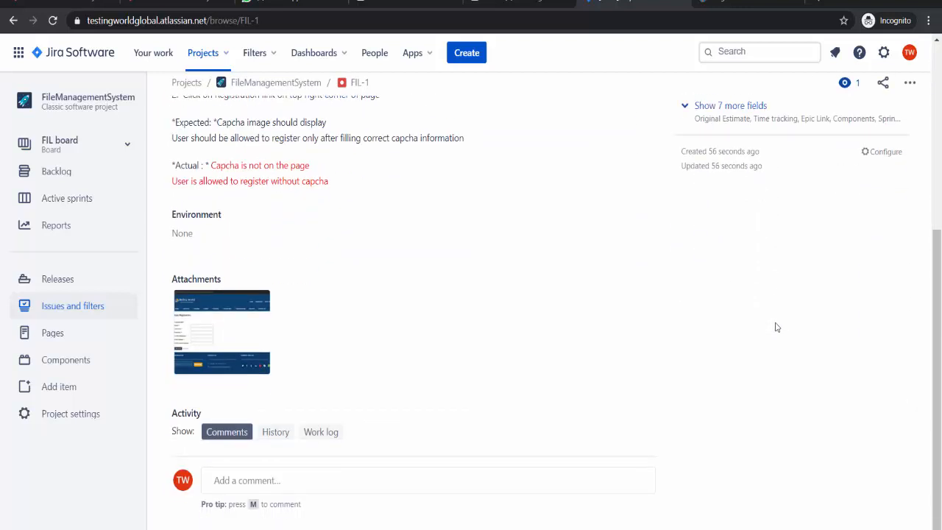